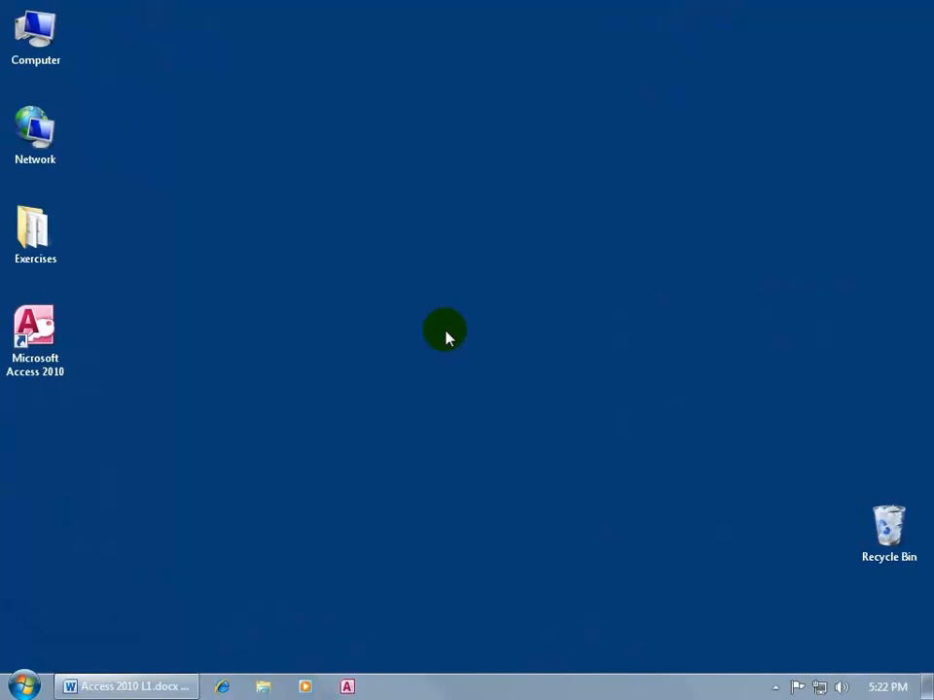
# Step: Open Books.accdb from the Exercises folder on the desktop
pyautogui.doubleClick(35, 230)
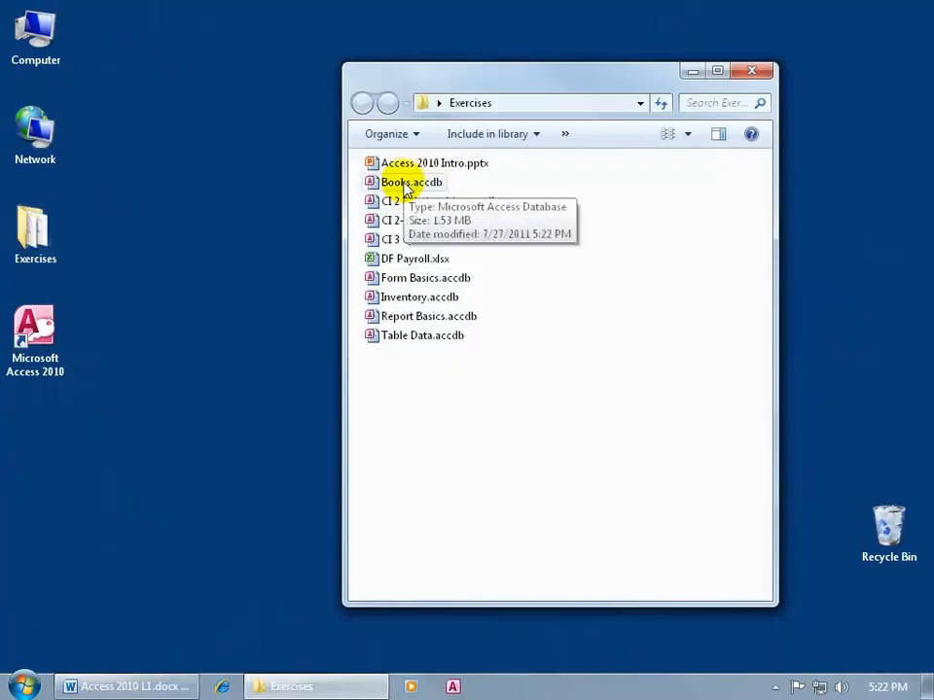
pyautogui.doubleClick(410, 183)
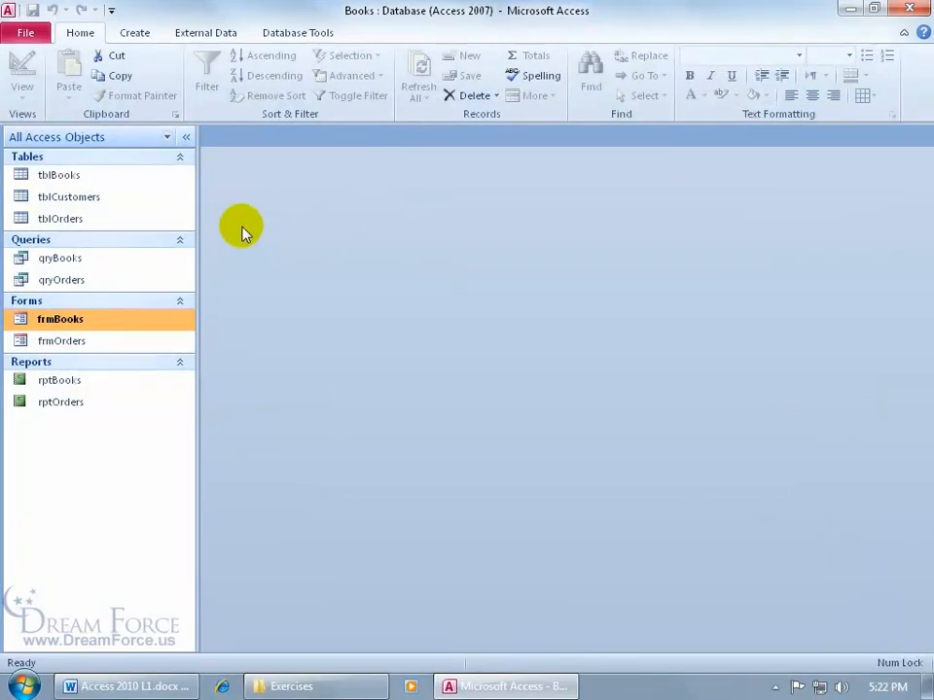
pyautogui.moveTo(242, 224)
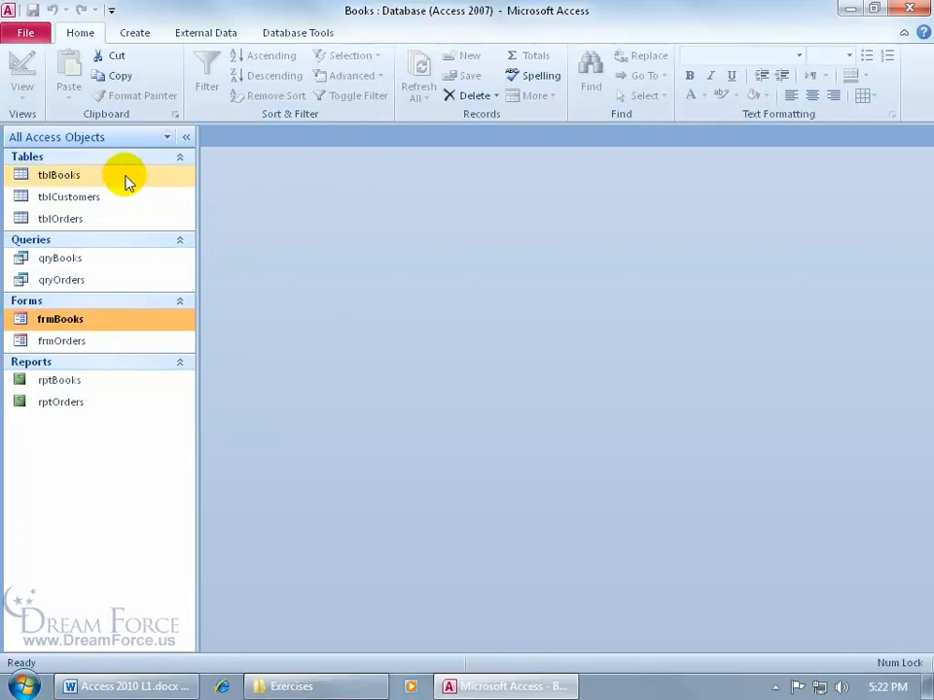
# Step: Open tblBooks and make the second record, CA-422 Animate Me, current
pyautogui.doubleClick(59, 175)
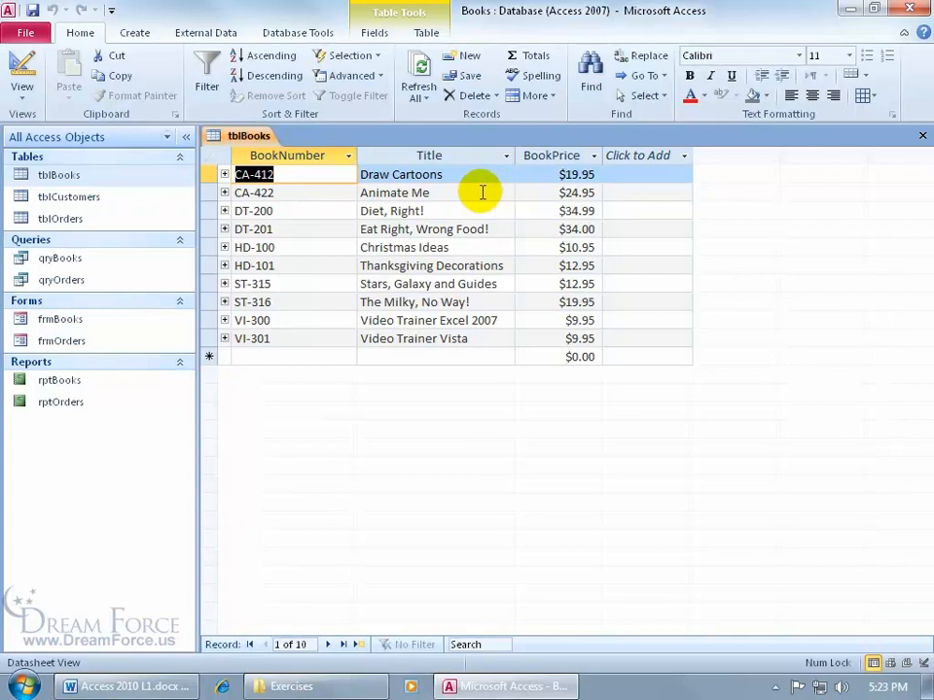
pyautogui.moveTo(477, 210)
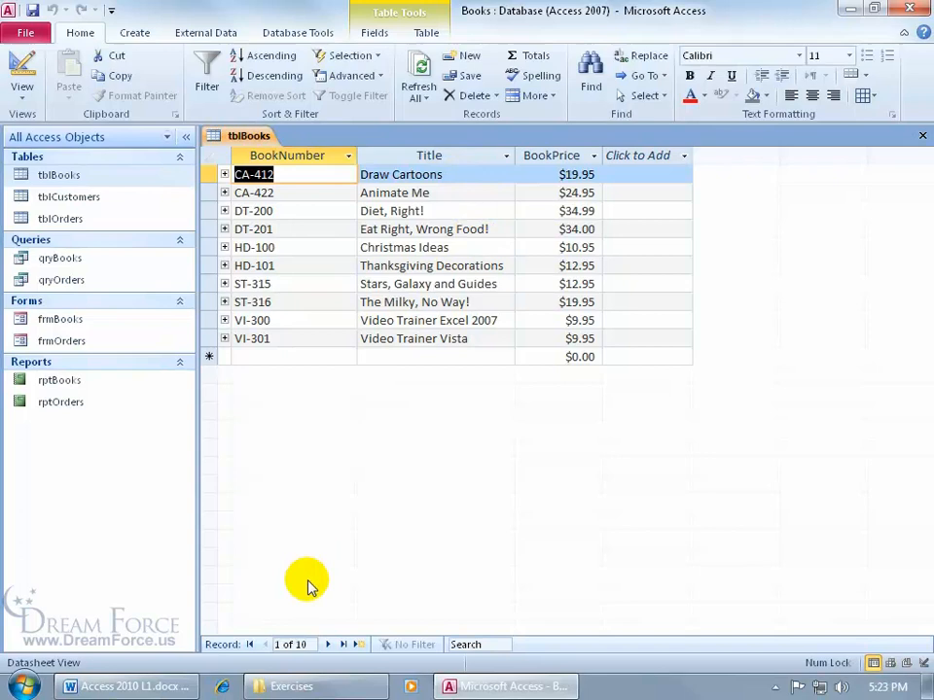
pyautogui.moveTo(296, 623)
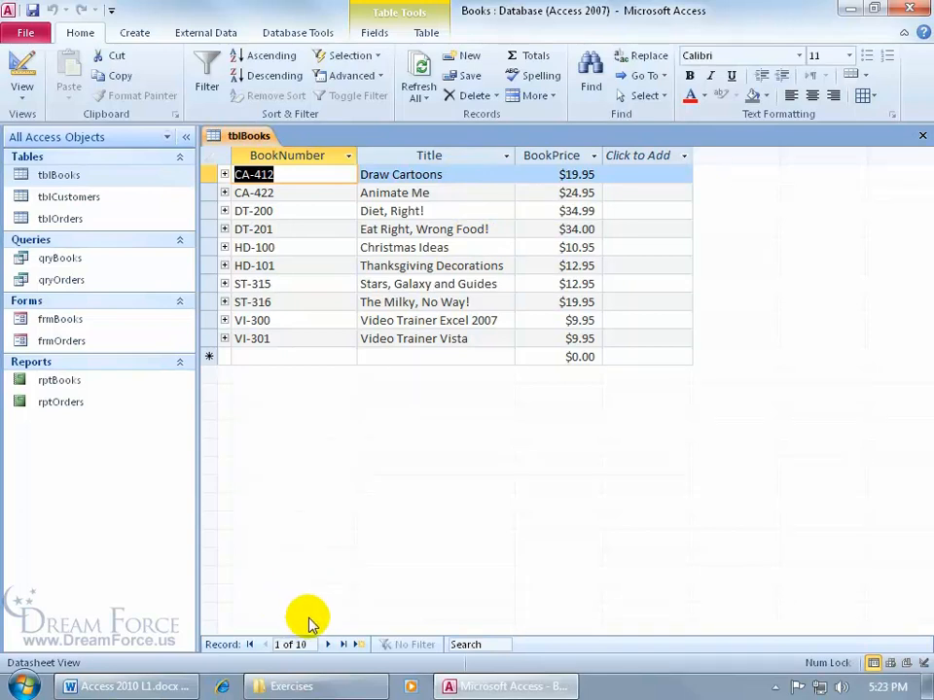
pyautogui.click(327, 644)
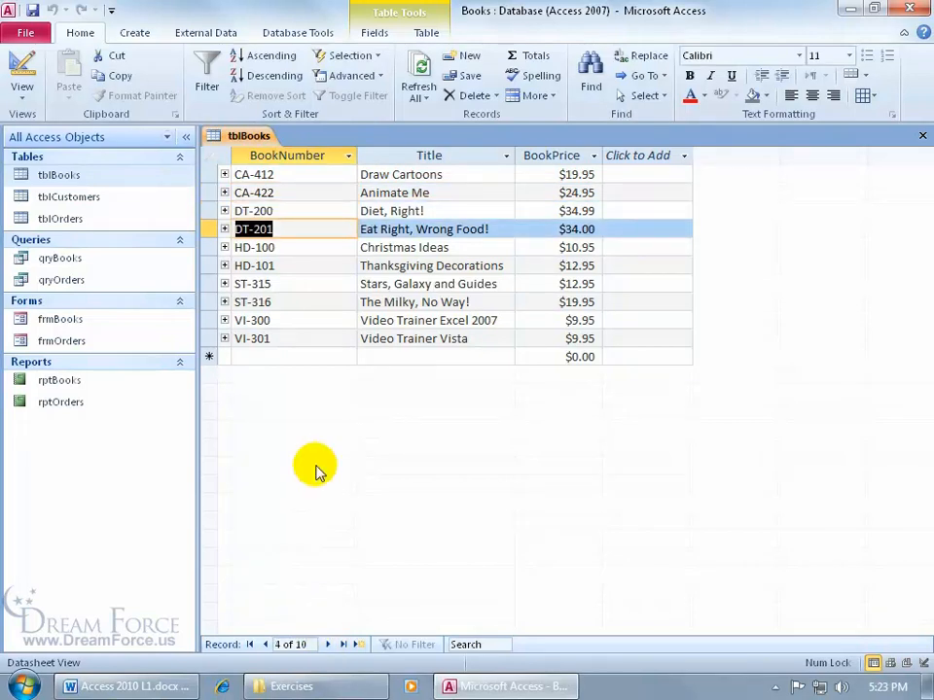
pyautogui.click(255, 264)
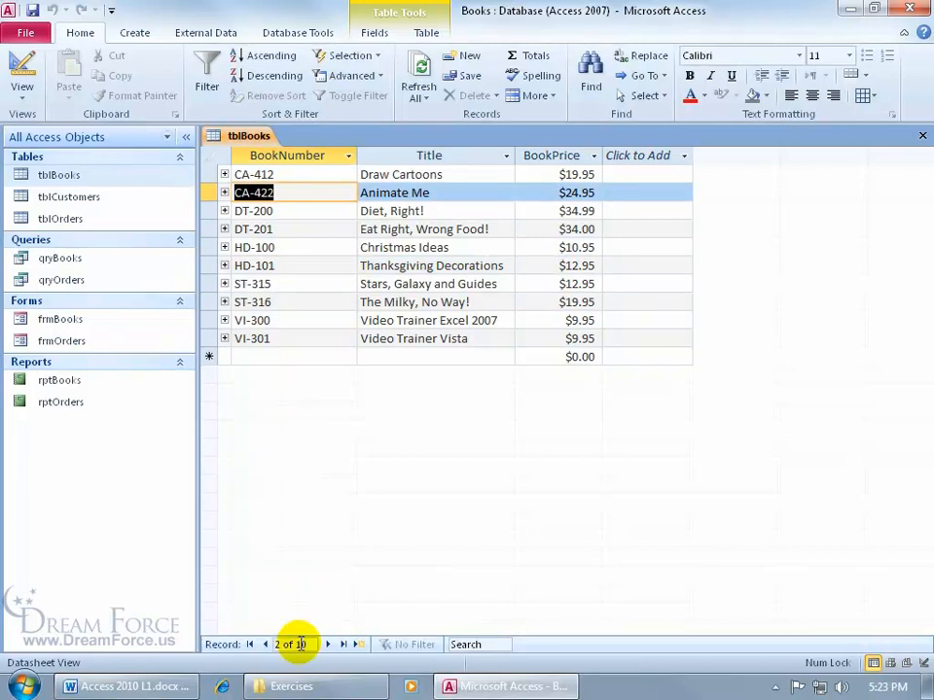
pyautogui.moveTo(308, 413)
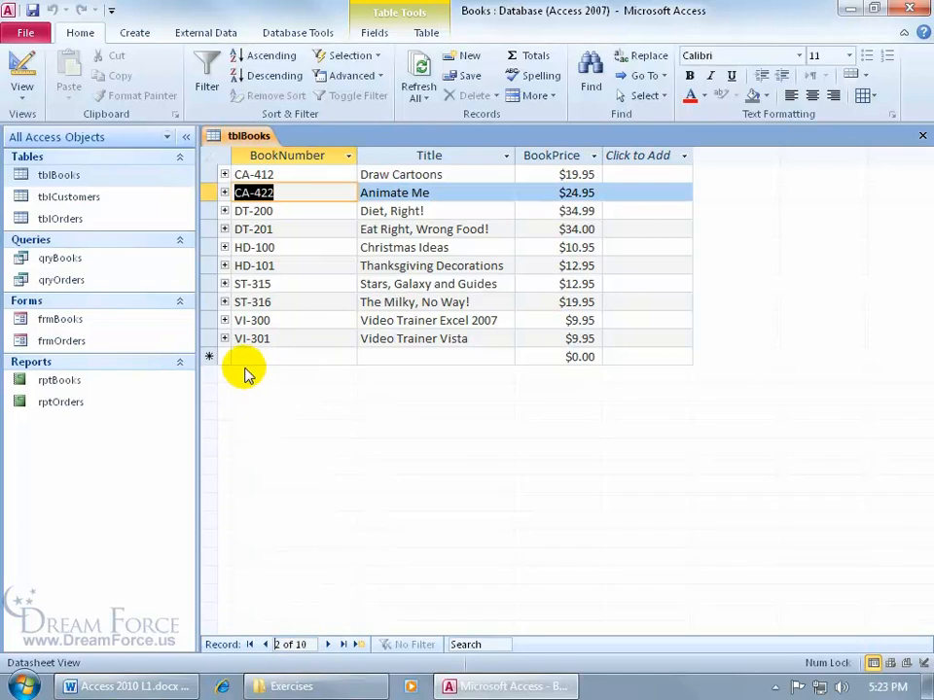
pyautogui.moveTo(486, 393)
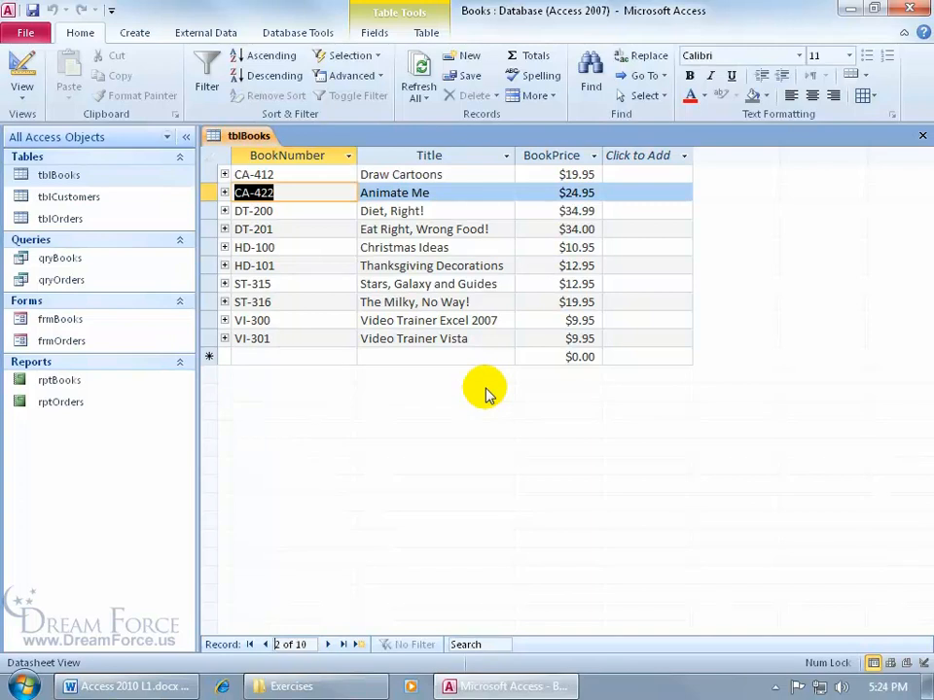
pyautogui.moveTo(366, 360)
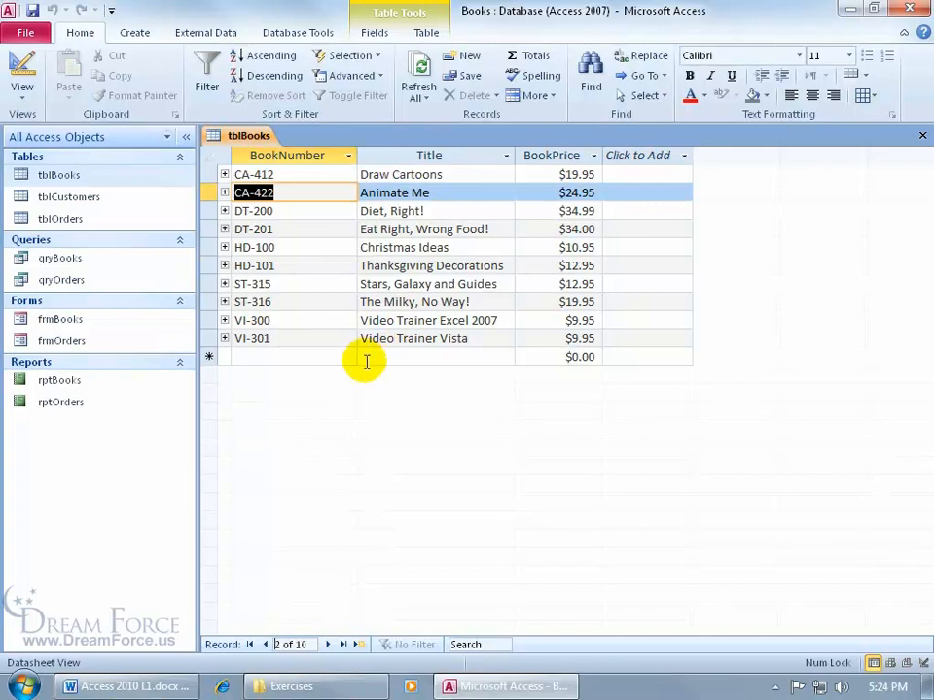
# Step: Open tblCustomers and tblOrders to view six customers and seven orders
pyautogui.doubleClick(70, 197)
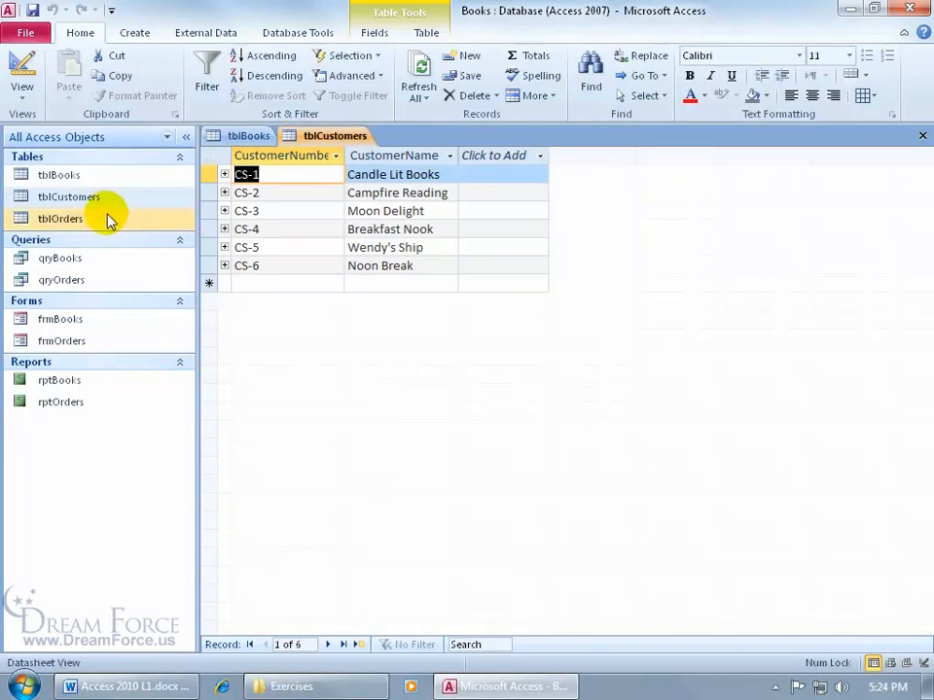
pyautogui.doubleClick(61, 218)
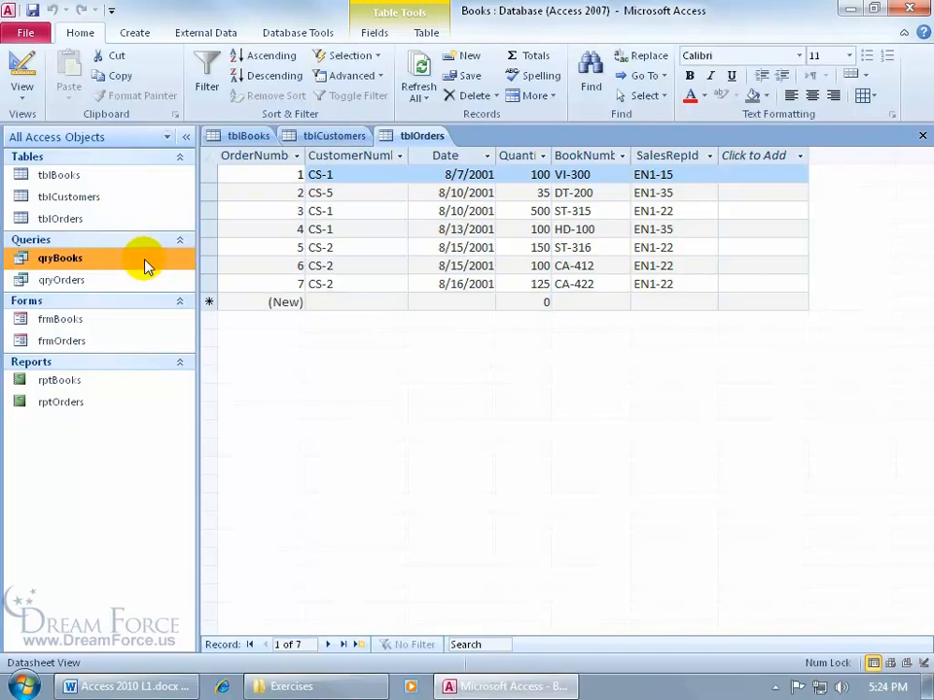
# Step: Open qryBooks listing book numbers and titles, glancing at tblBooks and returning
pyautogui.doubleClick(59, 257)
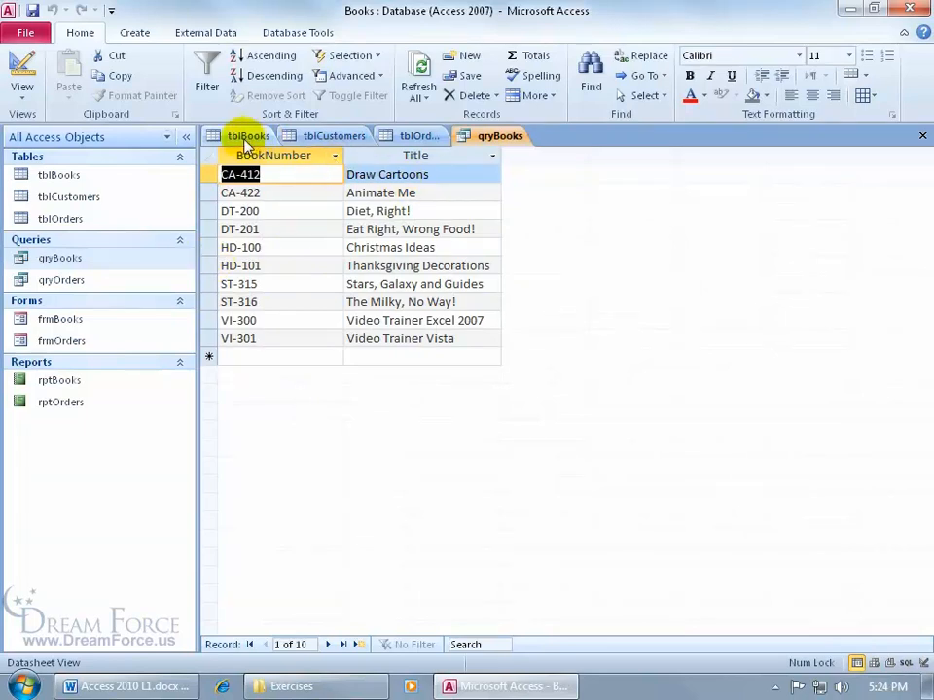
pyautogui.click(249, 136)
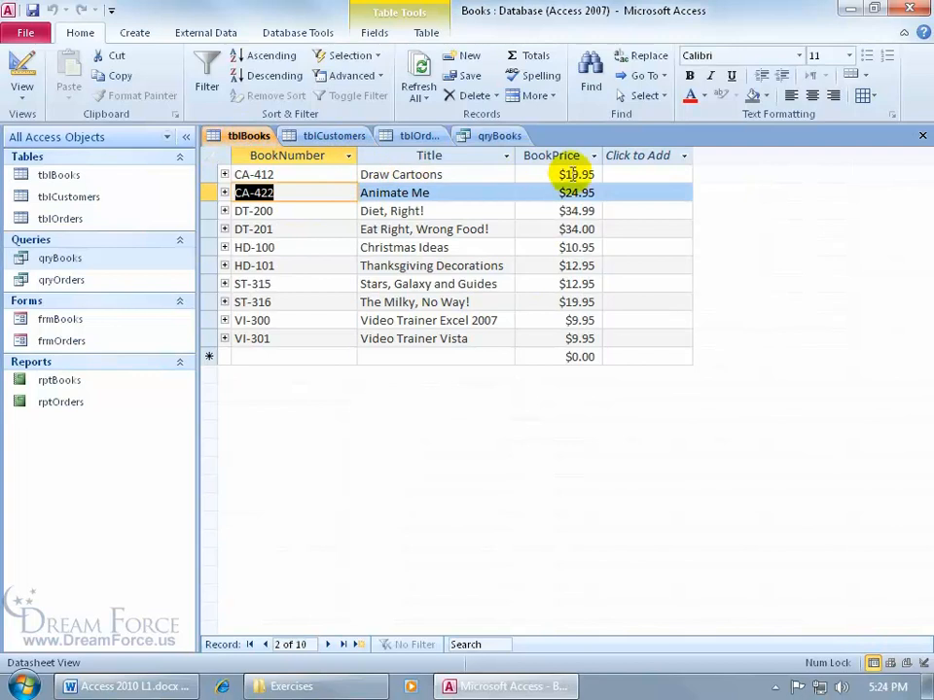
pyautogui.click(499, 136)
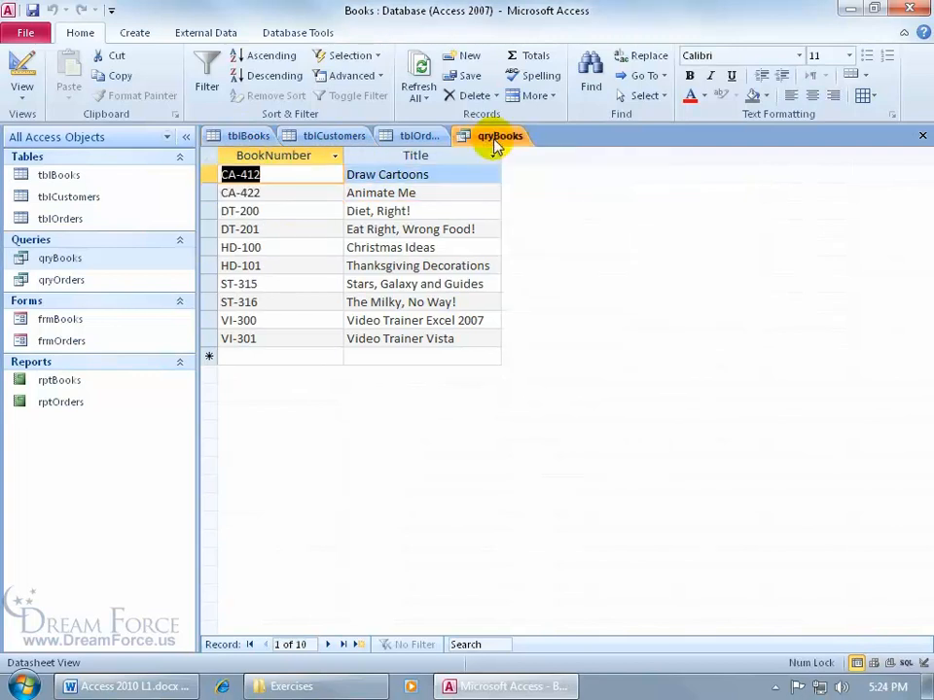
pyautogui.moveTo(529, 204)
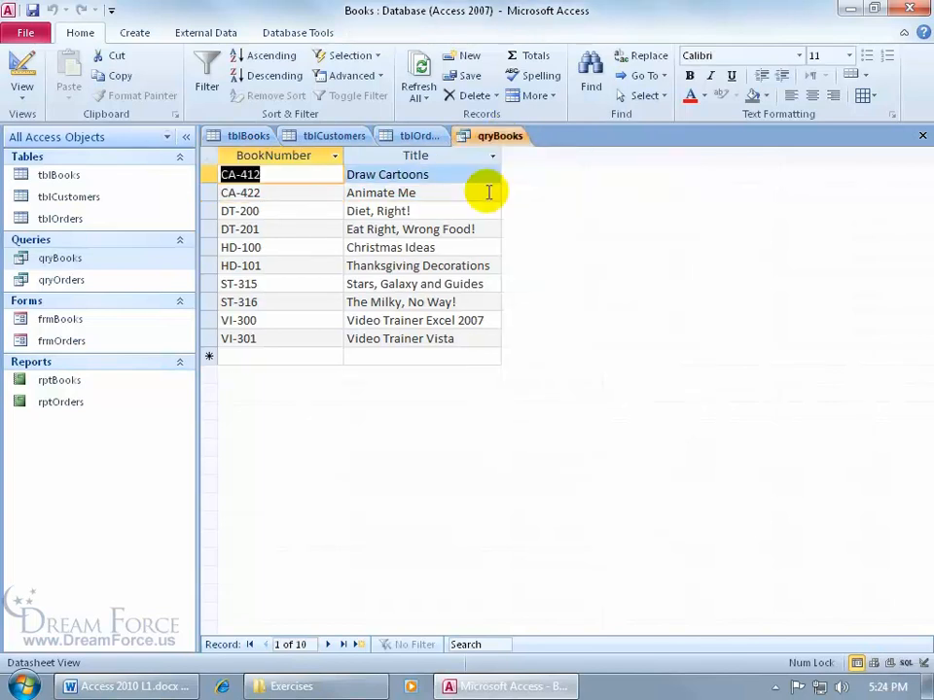
pyautogui.moveTo(443, 183)
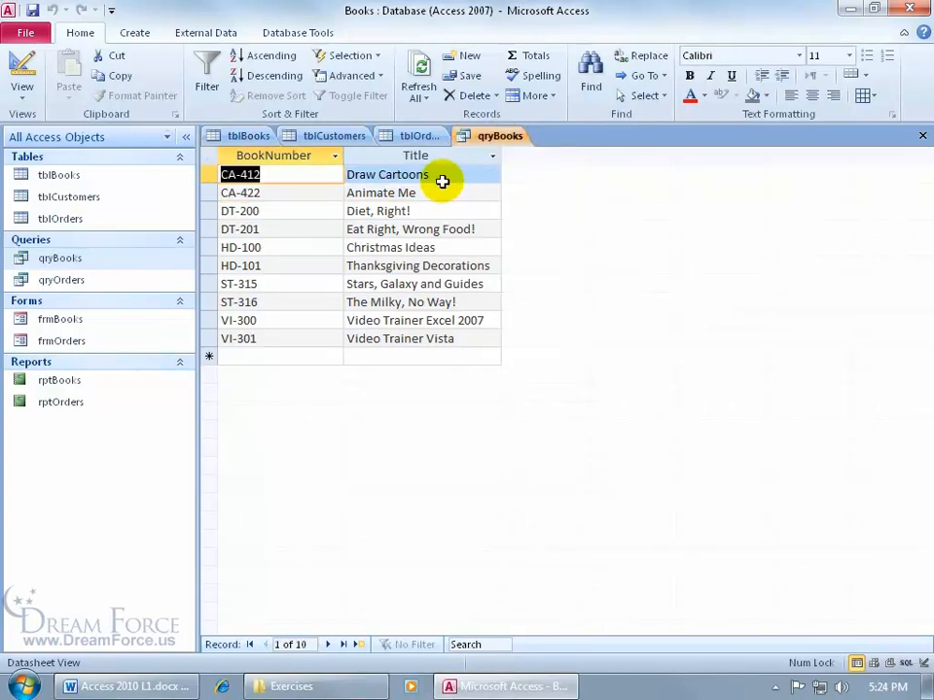
pyautogui.moveTo(482, 216)
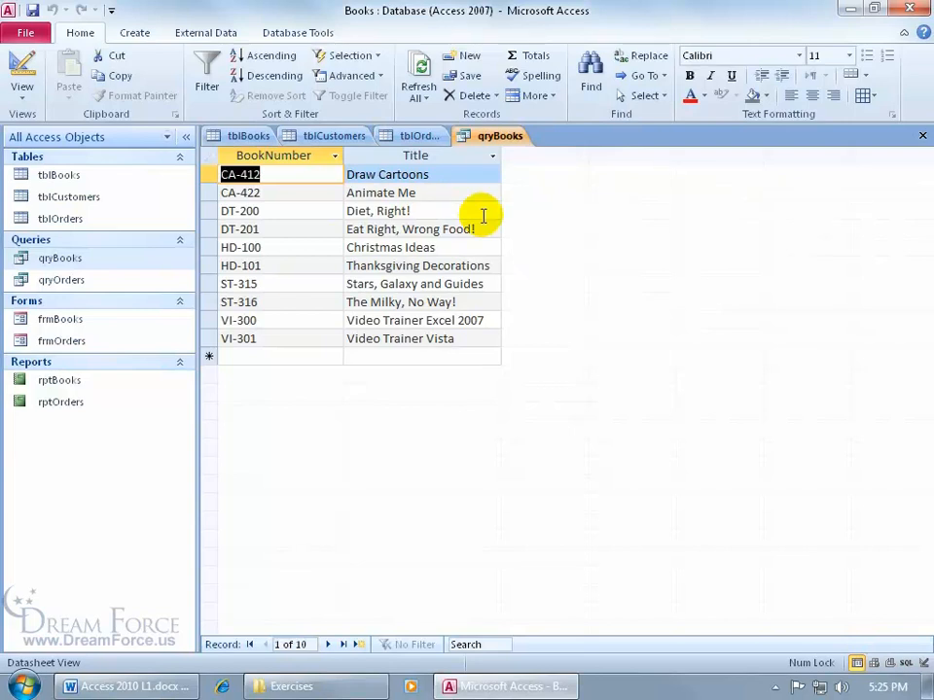
pyautogui.moveTo(311, 249)
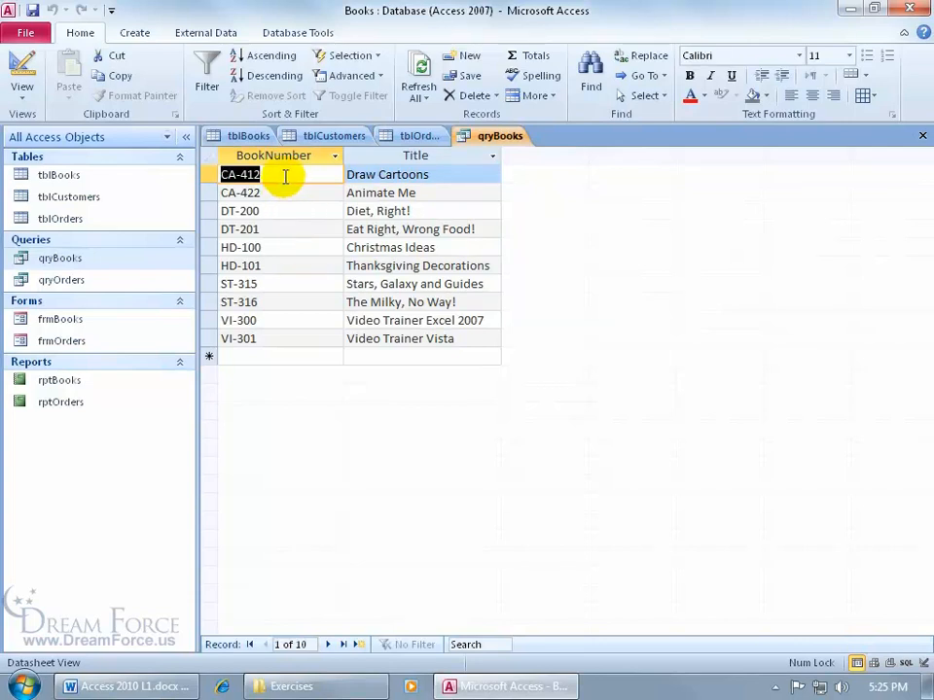
pyautogui.moveTo(300, 207)
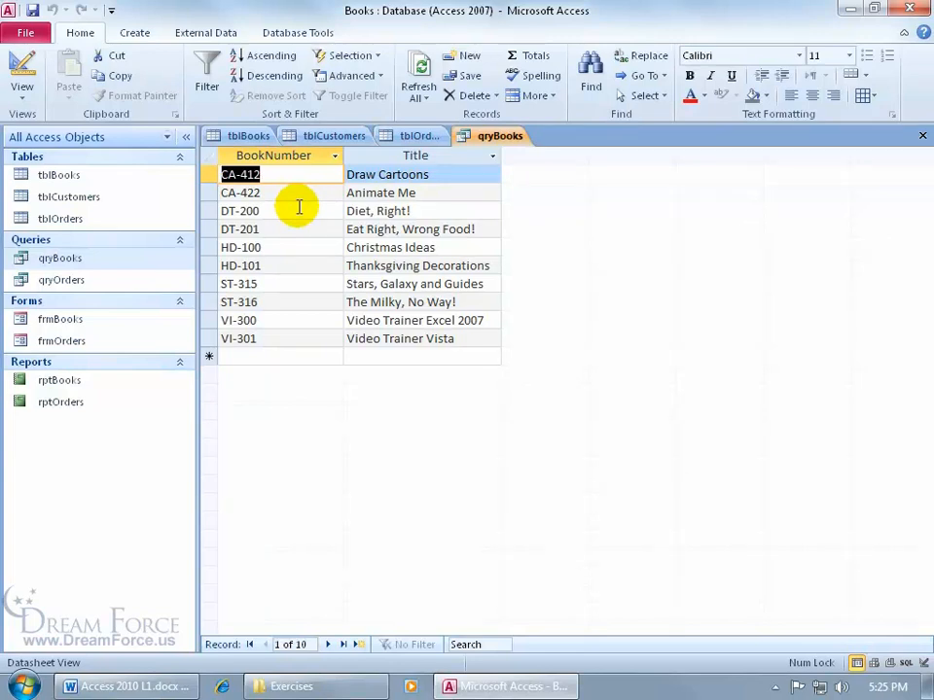
pyautogui.moveTo(300, 206)
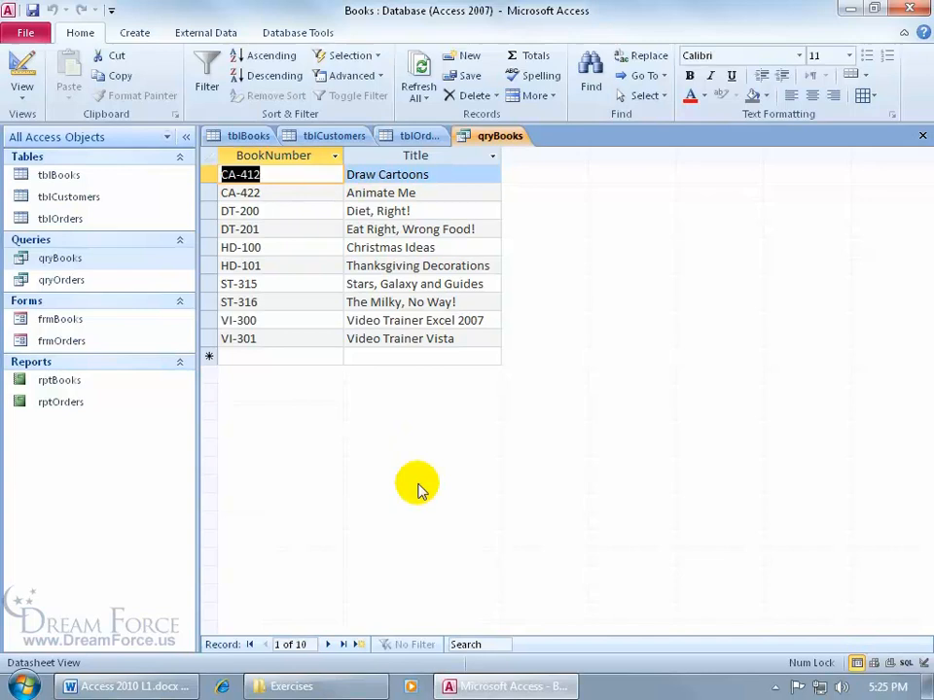
pyautogui.moveTo(352, 516)
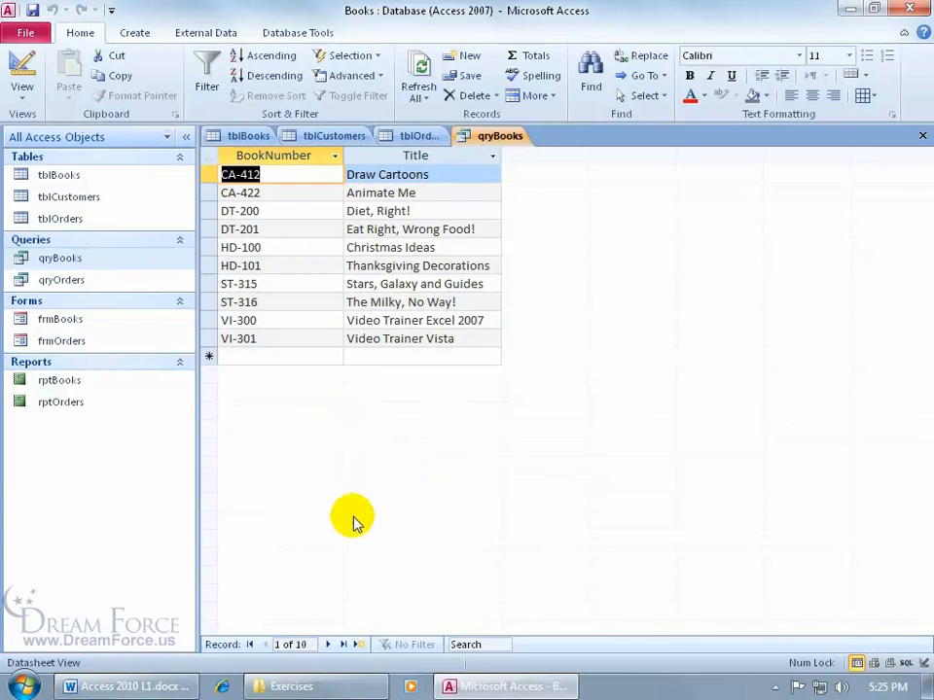
pyautogui.moveTo(357, 540)
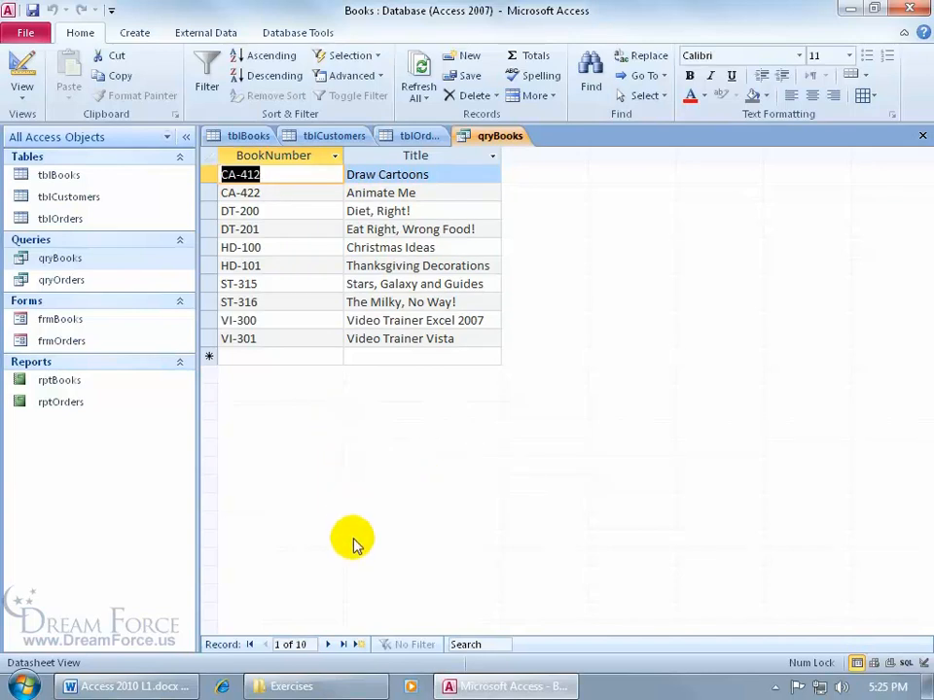
pyautogui.moveTo(521, 171)
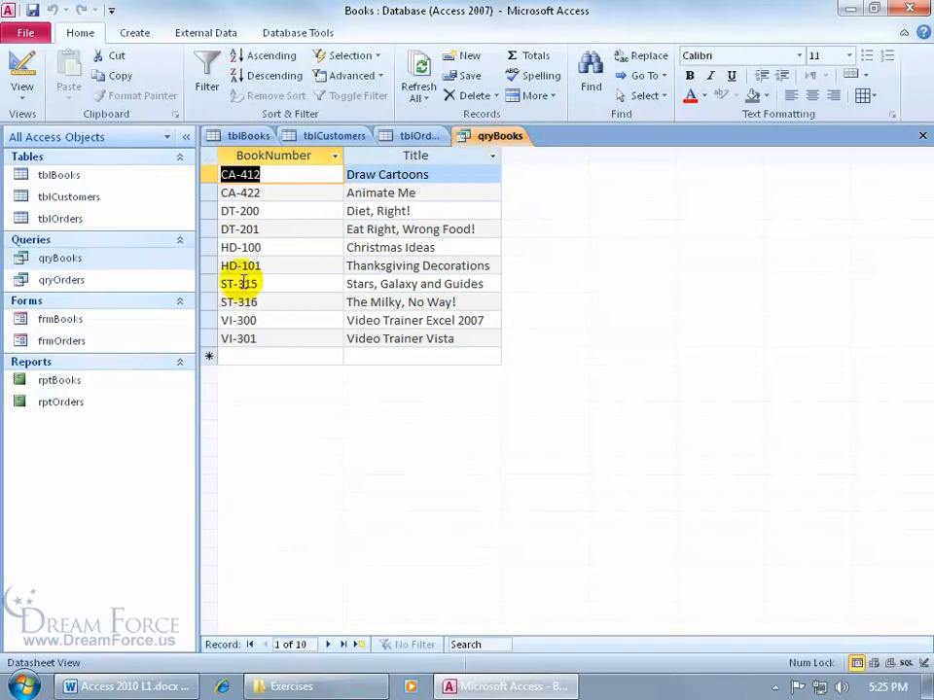
pyautogui.moveTo(140, 323)
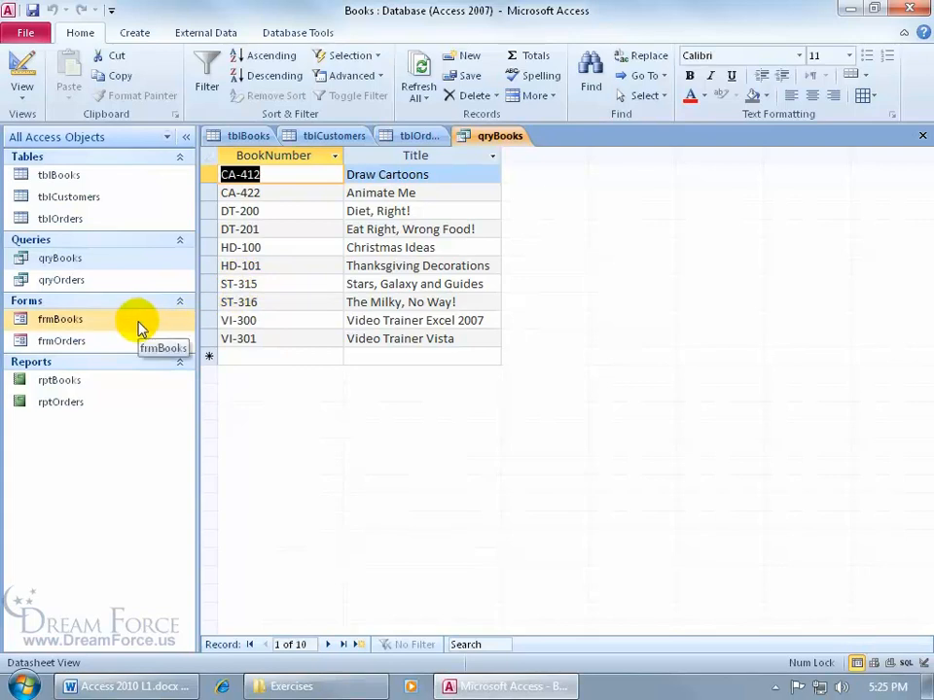
pyautogui.doubleClick(61, 319)
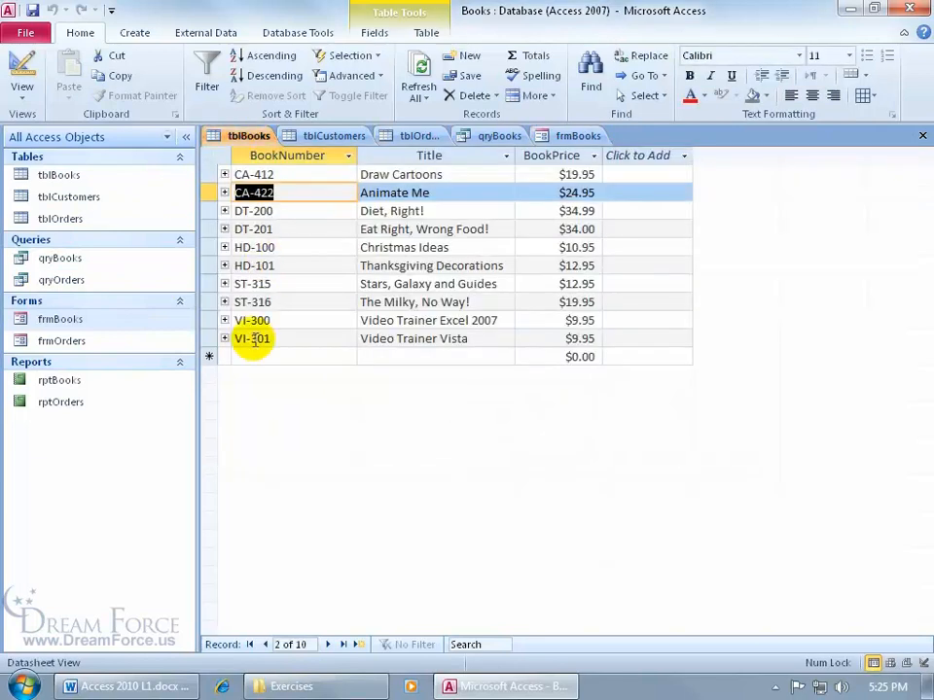
pyautogui.click(577, 136)
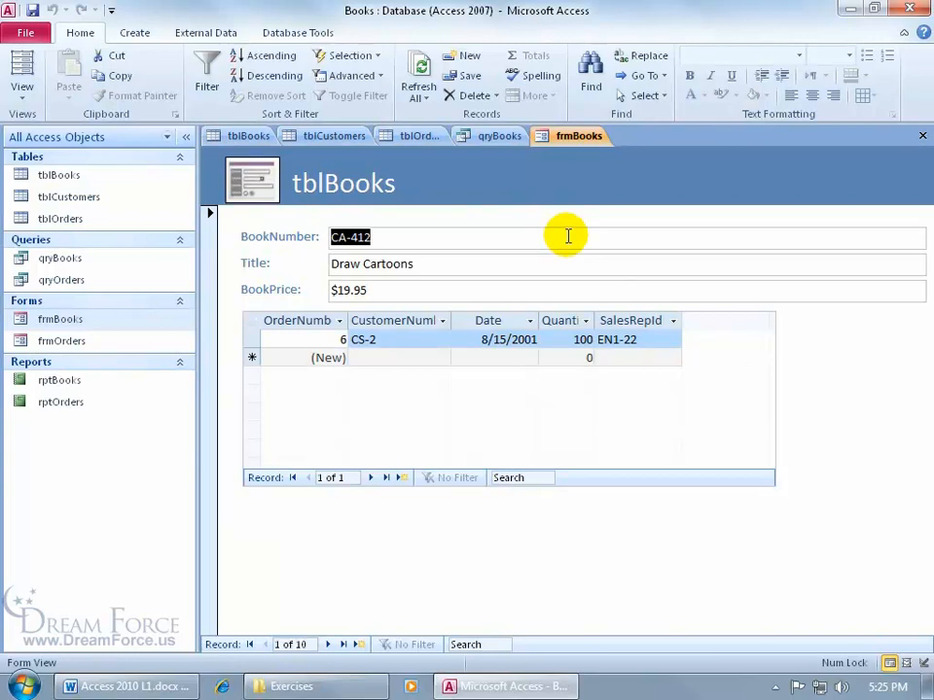
pyautogui.moveTo(583, 216)
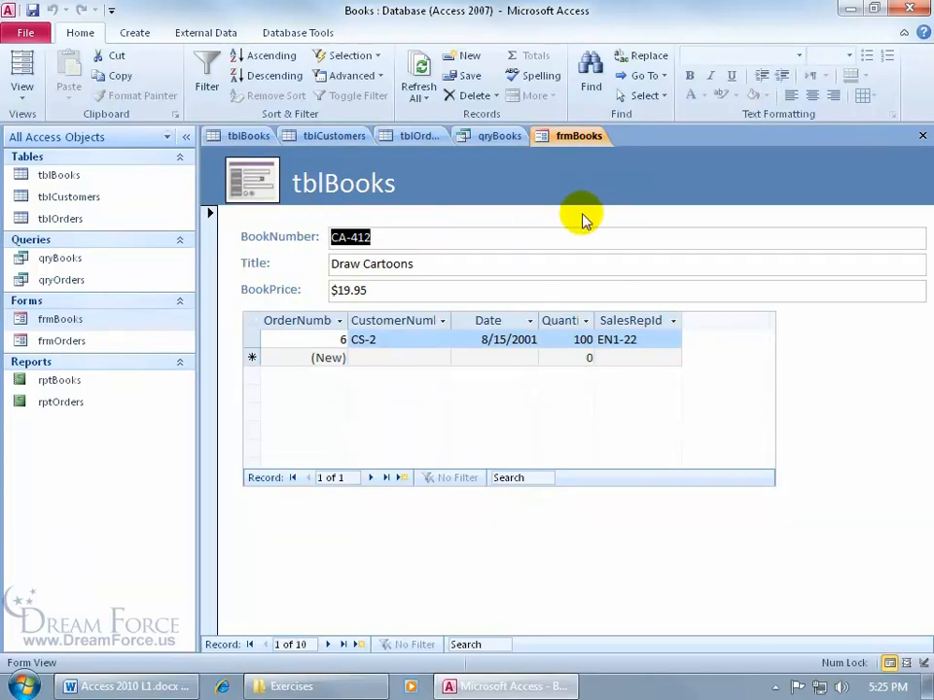
pyautogui.moveTo(552, 229)
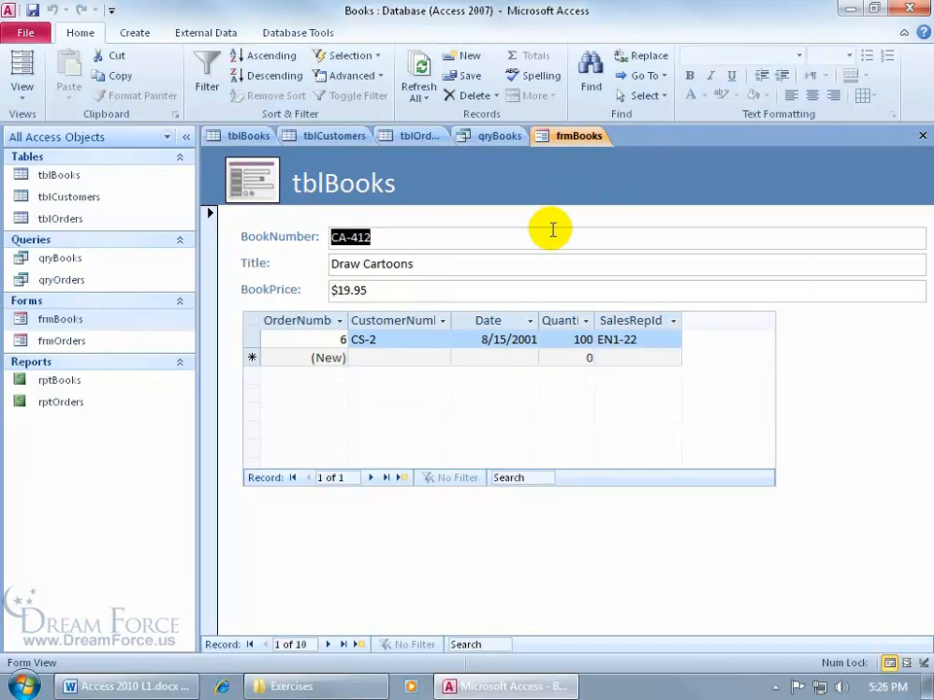
pyautogui.moveTo(222, 517)
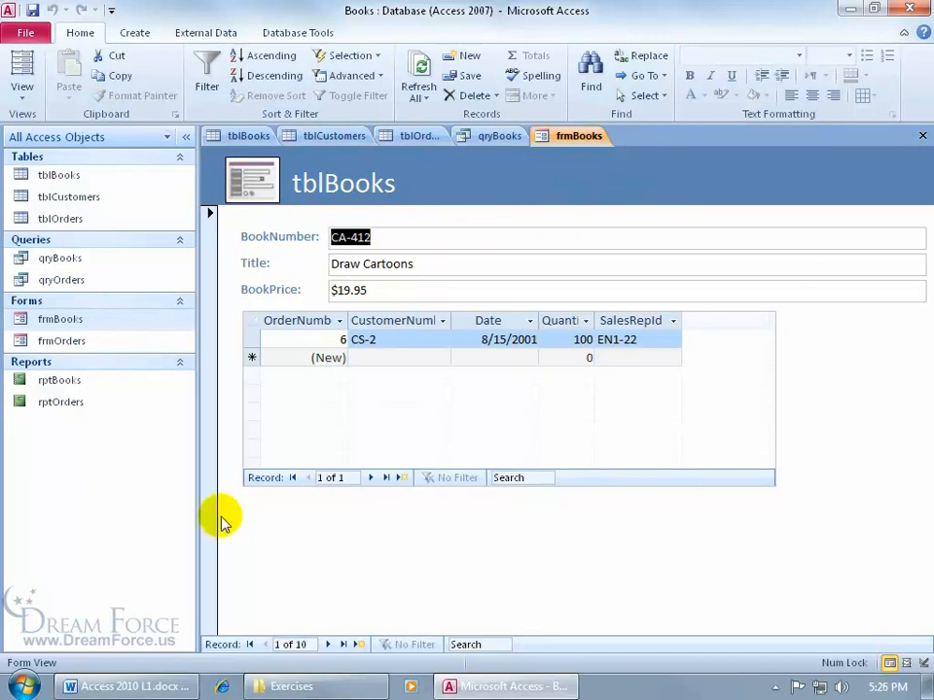
pyautogui.moveTo(268, 549)
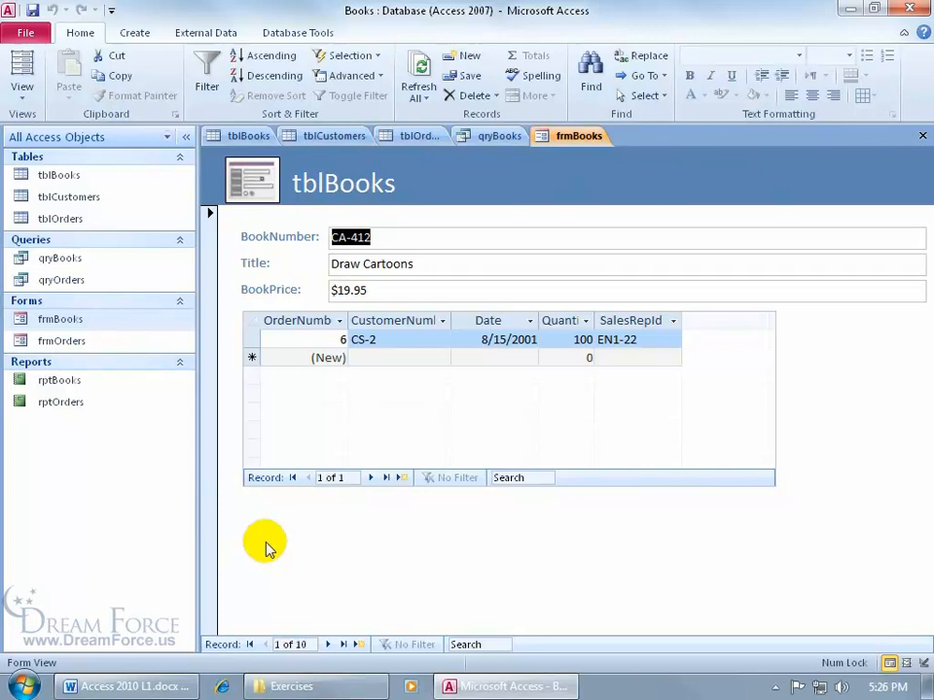
pyautogui.moveTo(301, 249)
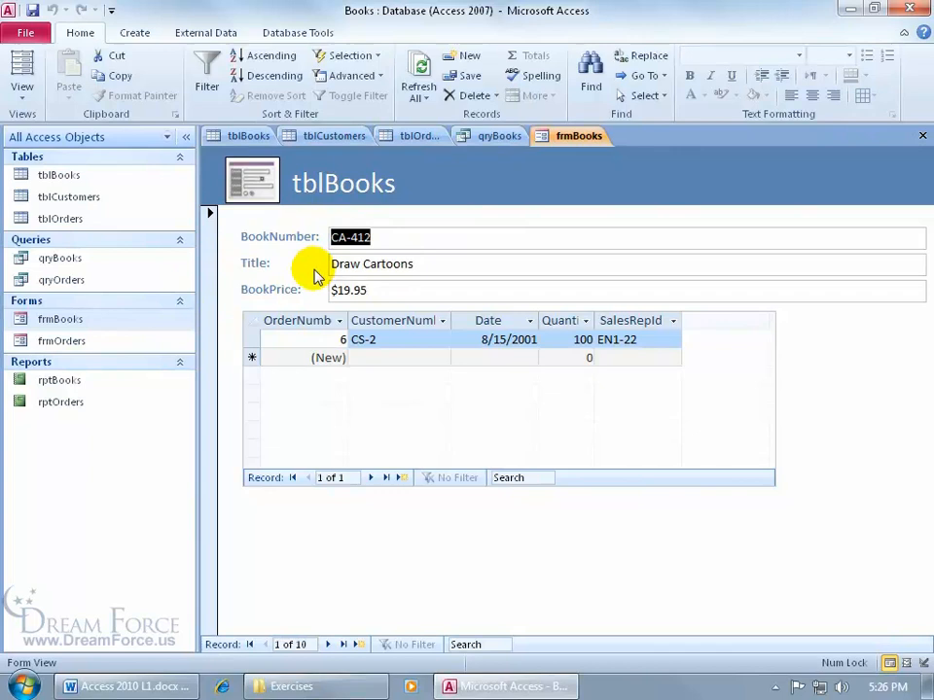
pyautogui.moveTo(276, 315)
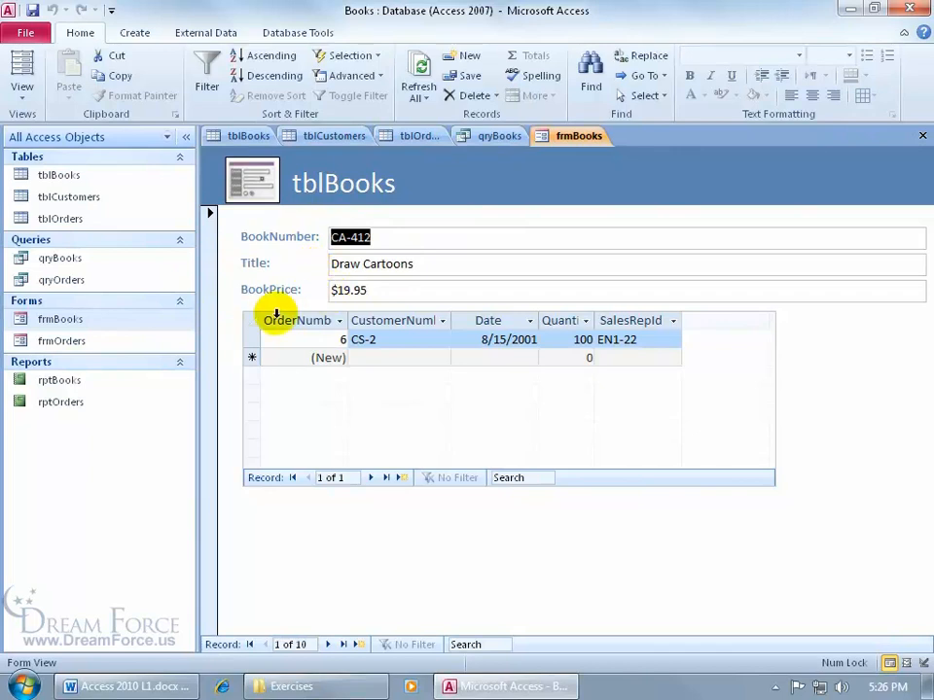
pyautogui.moveTo(747, 599)
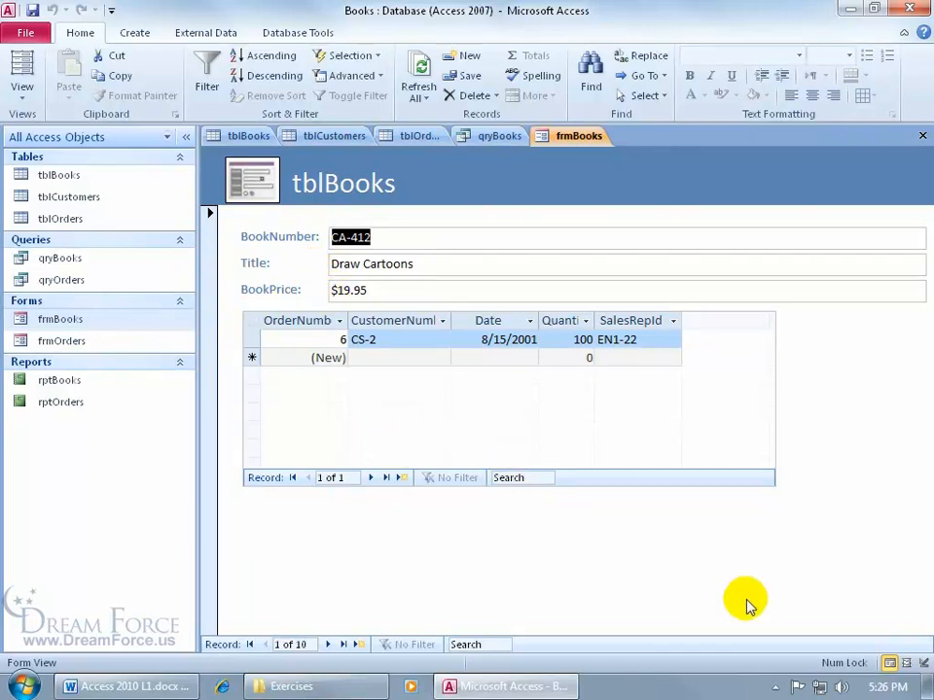
pyautogui.moveTo(839, 535)
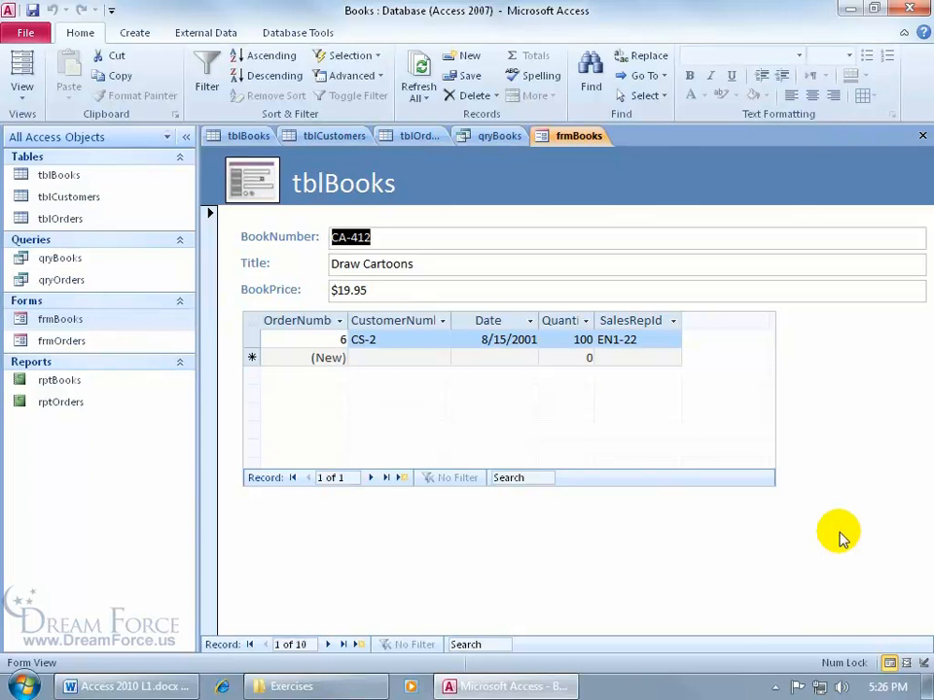
pyautogui.moveTo(796, 399)
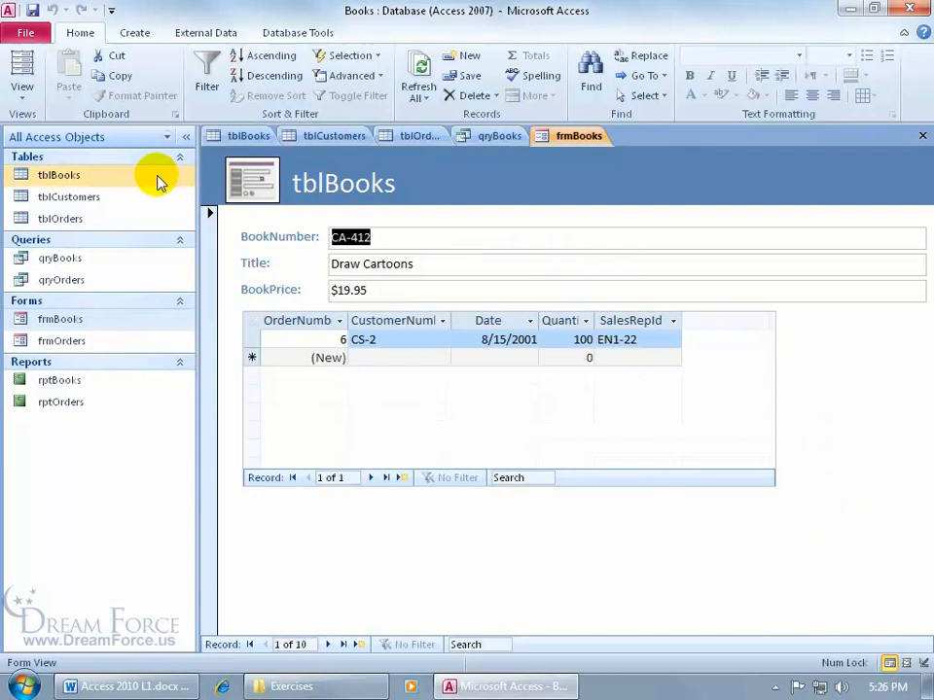
pyautogui.moveTo(144, 181)
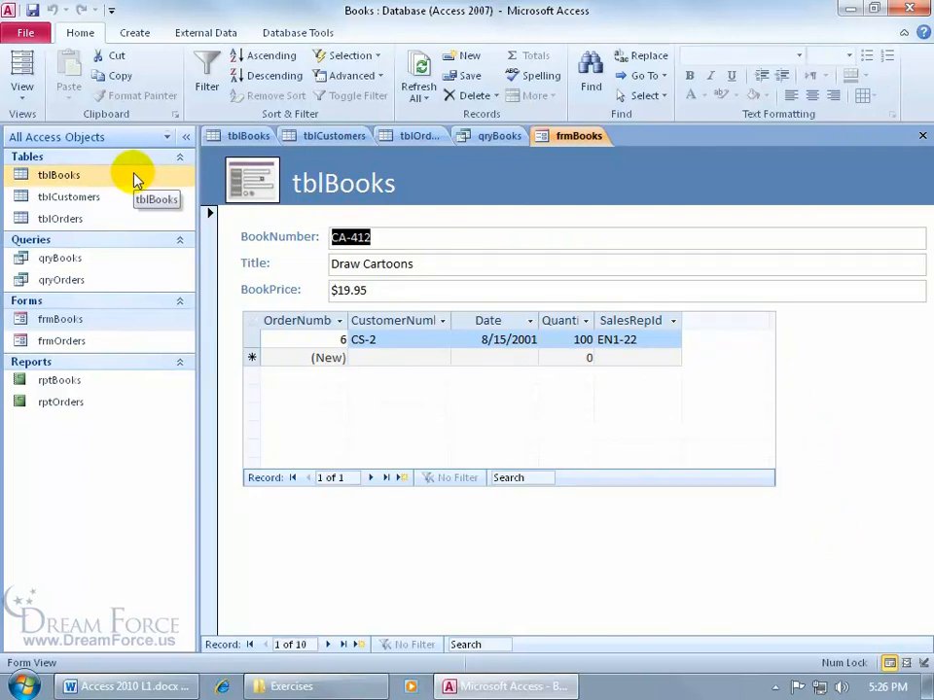
pyautogui.moveTo(136, 257)
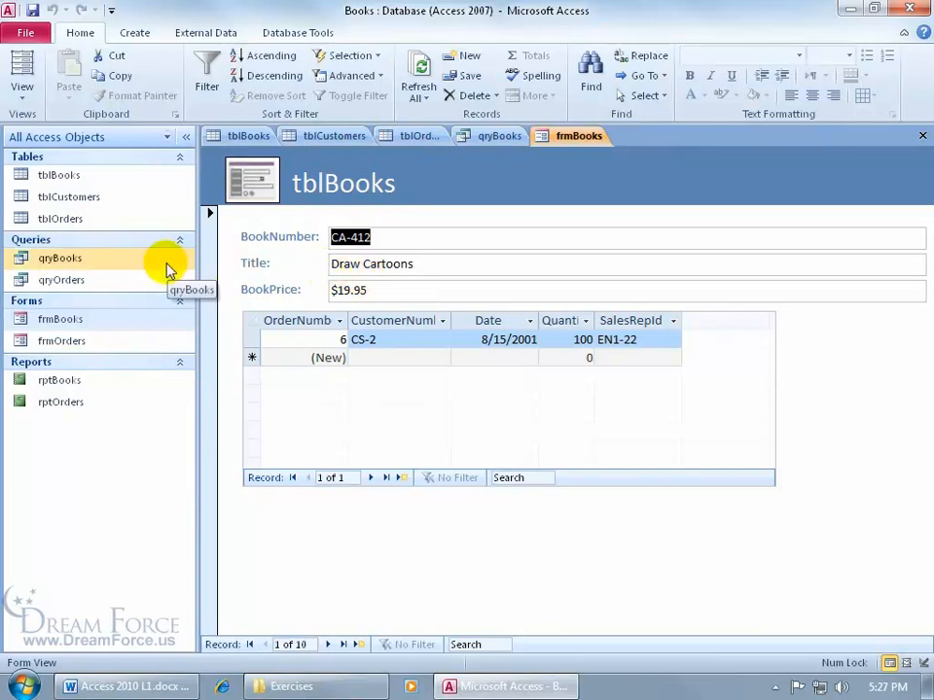
pyautogui.moveTo(133, 196)
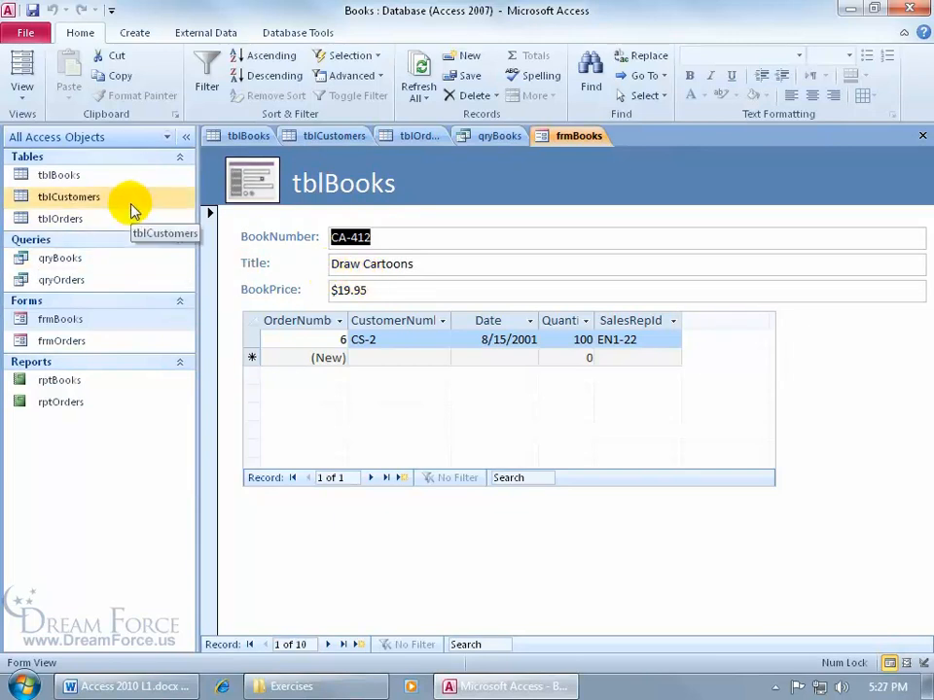
pyautogui.moveTo(127, 222)
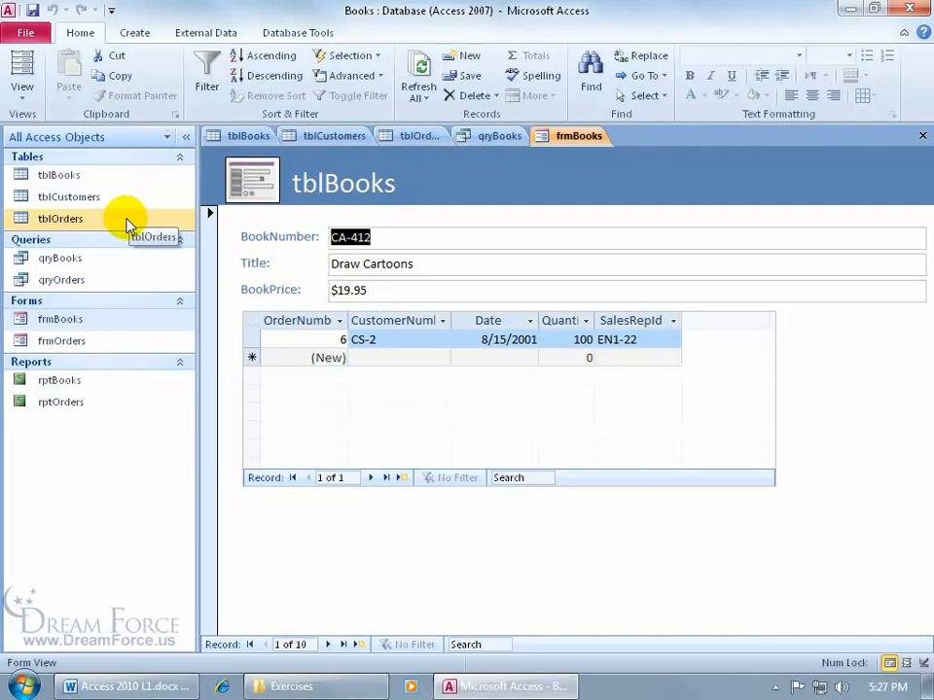
pyautogui.moveTo(140, 319)
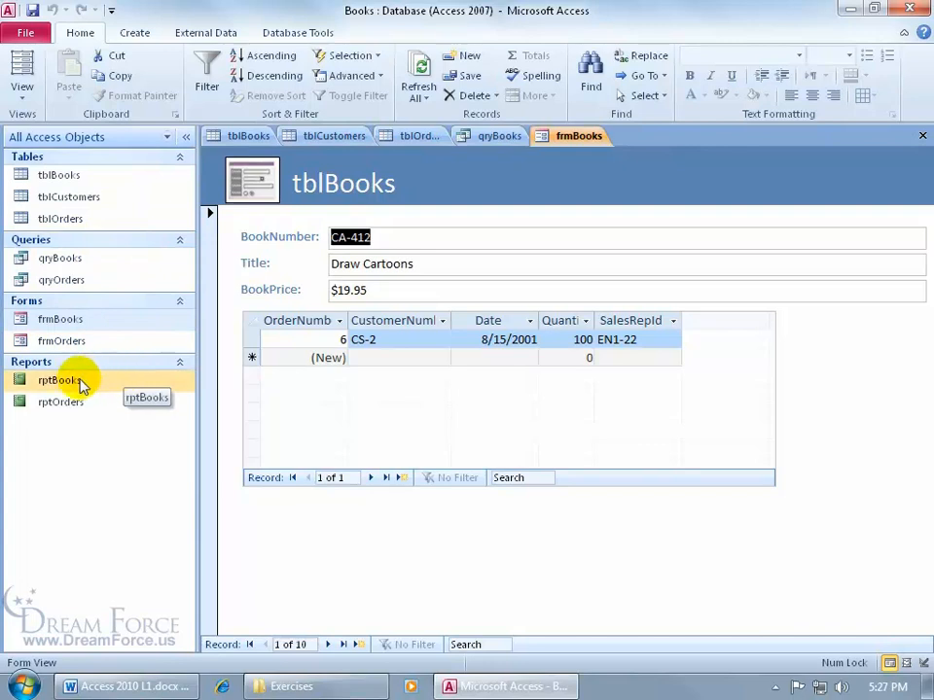
pyautogui.doubleClick(58, 379)
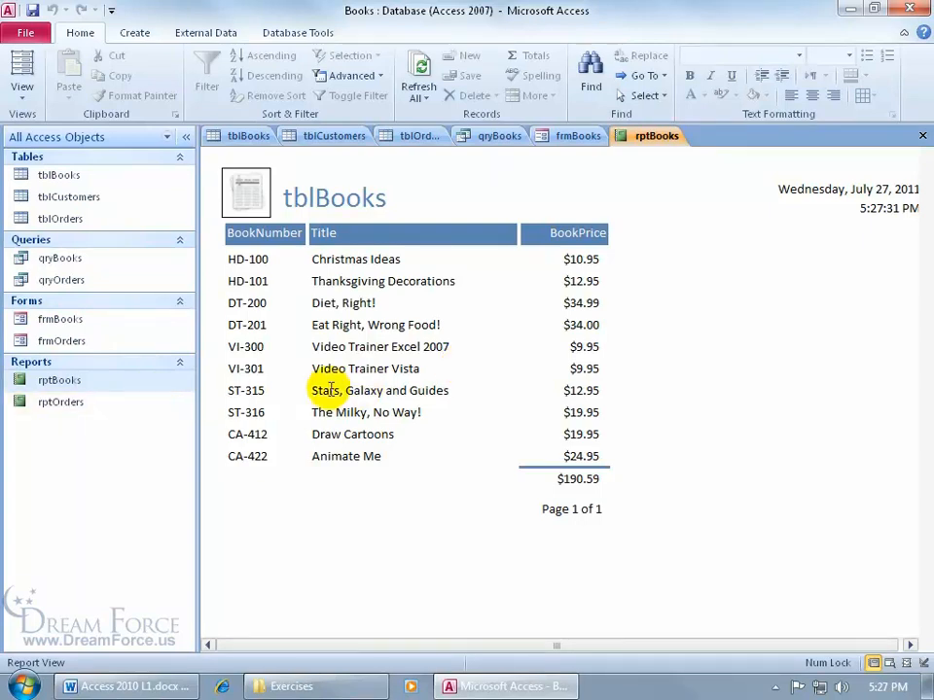
pyautogui.moveTo(459, 434)
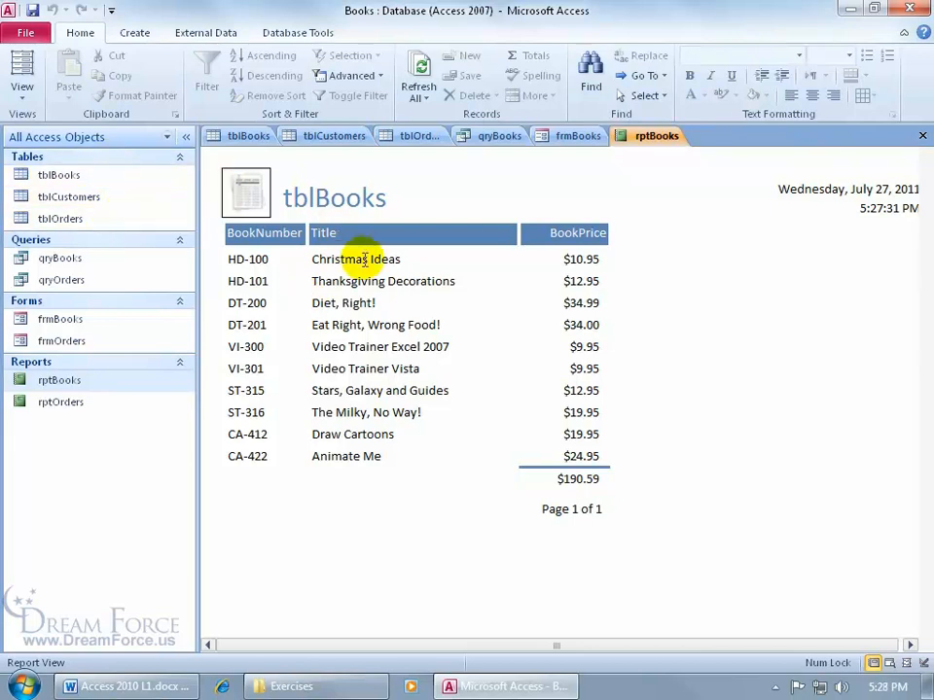
pyautogui.click(265, 234)
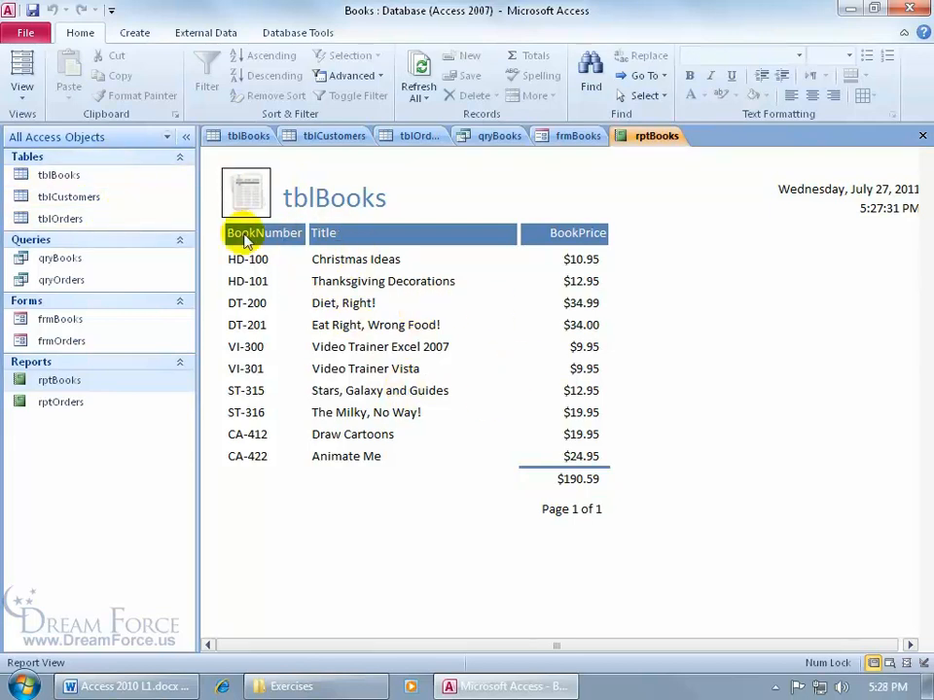
pyautogui.moveTo(465, 195)
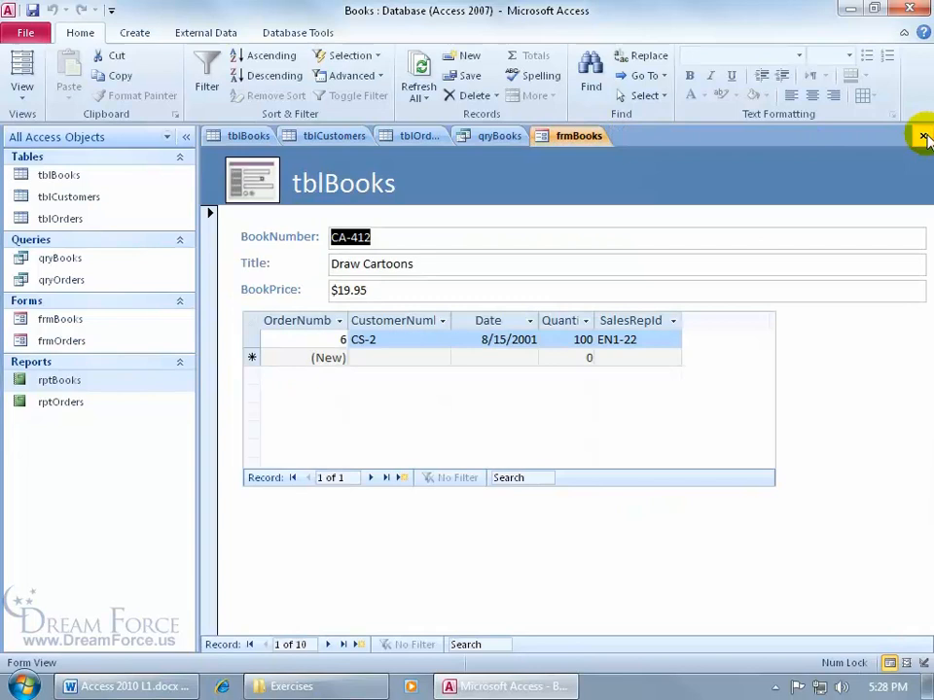
# Step: Use Close All on a document tab so no tables, queries, forms or reports stay open
pyautogui.rightClick(553, 136)
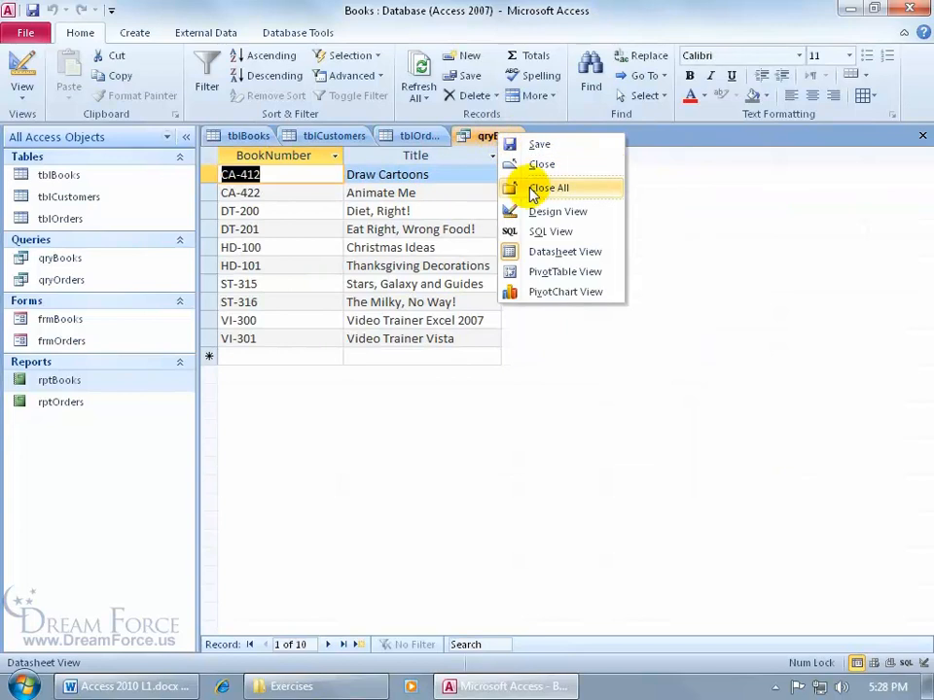
pyautogui.click(549, 186)
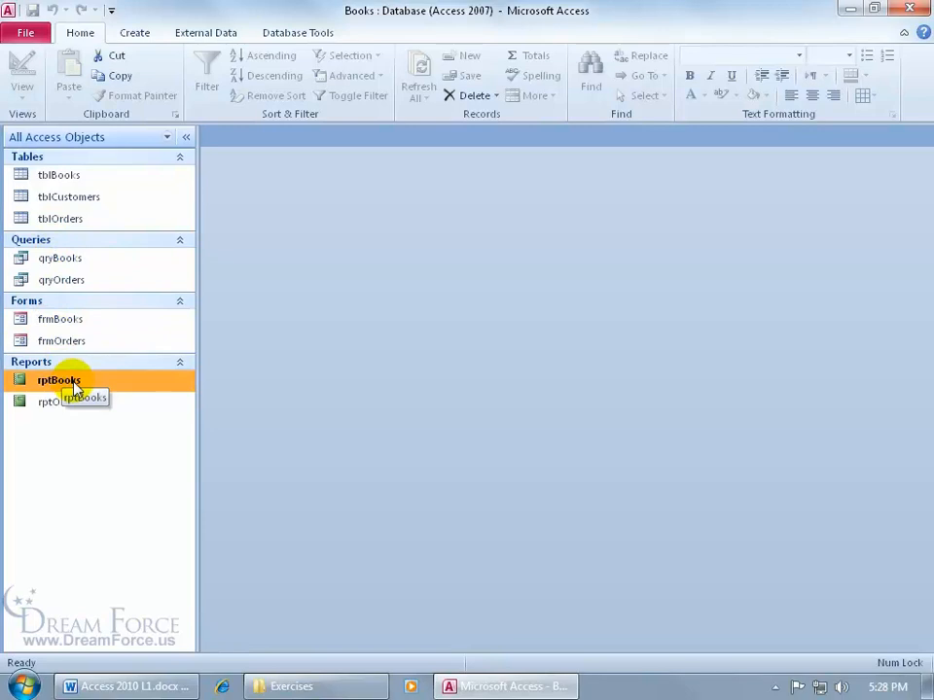
pyautogui.moveTo(136, 319)
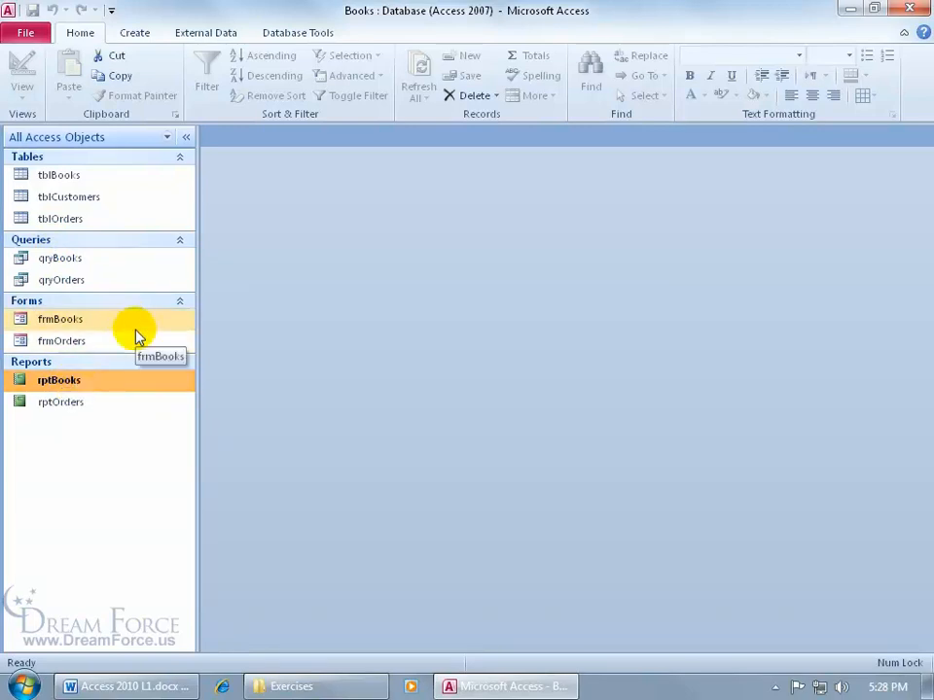
pyautogui.moveTo(54, 319)
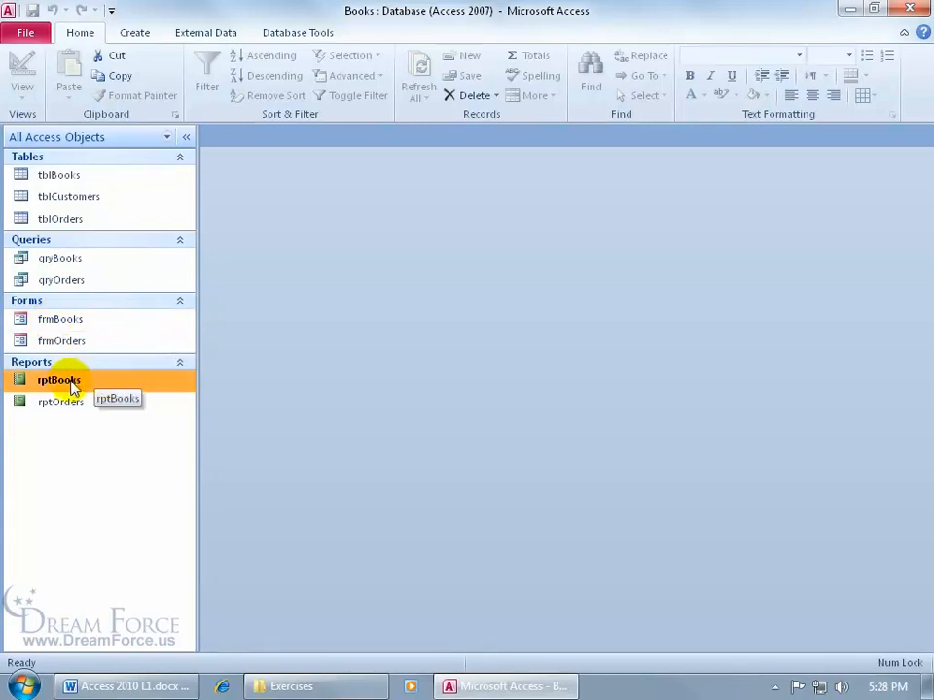
# Step: Reopen rptBooks and switch it to Design View with header, detail and footer sections
pyautogui.doubleClick(58, 380)
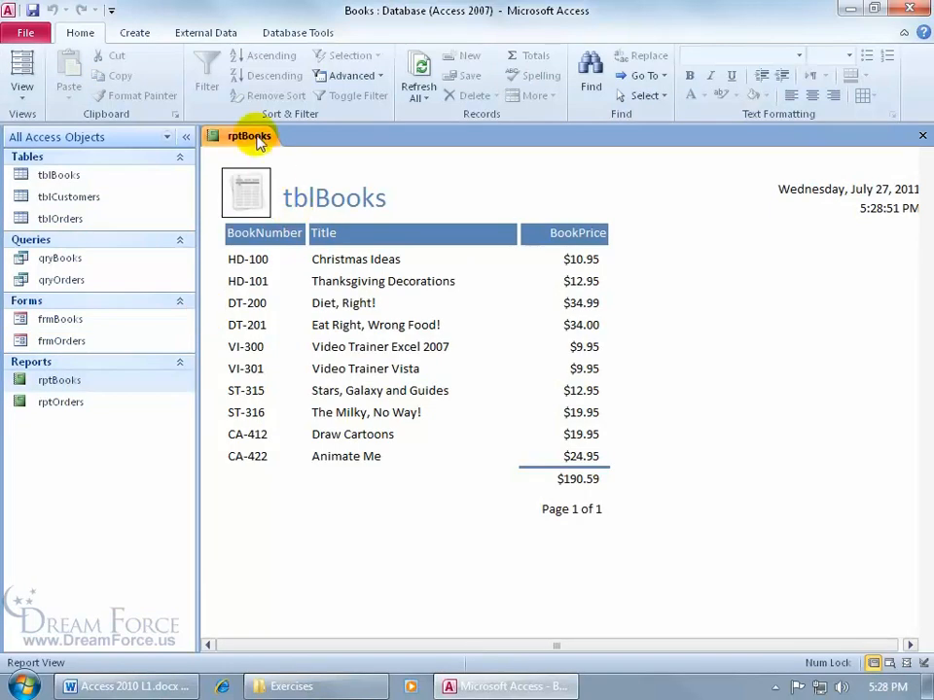
pyautogui.rightClick(249, 136)
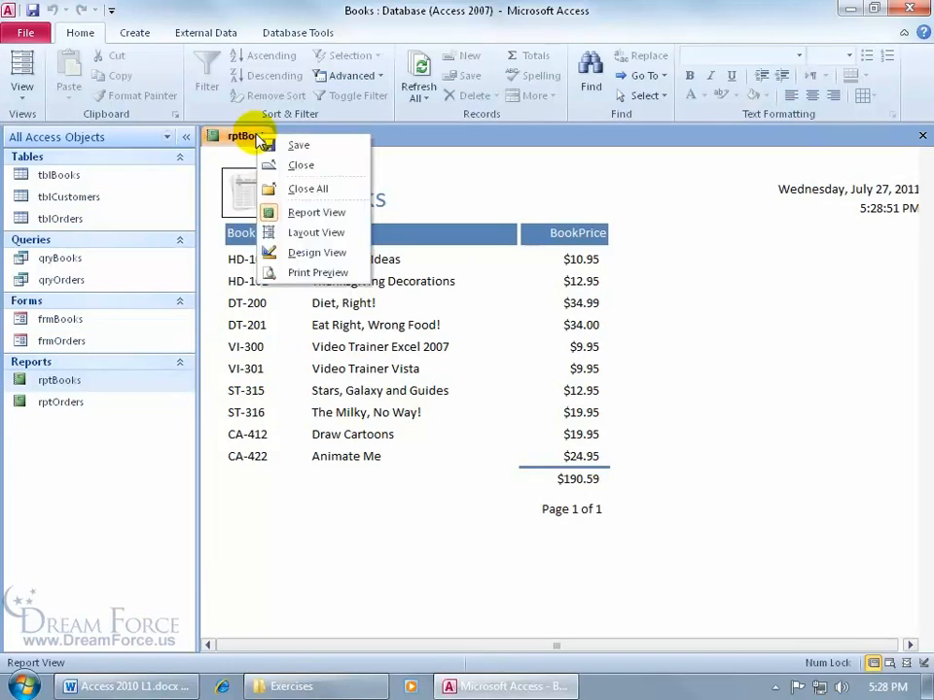
pyautogui.moveTo(316, 252)
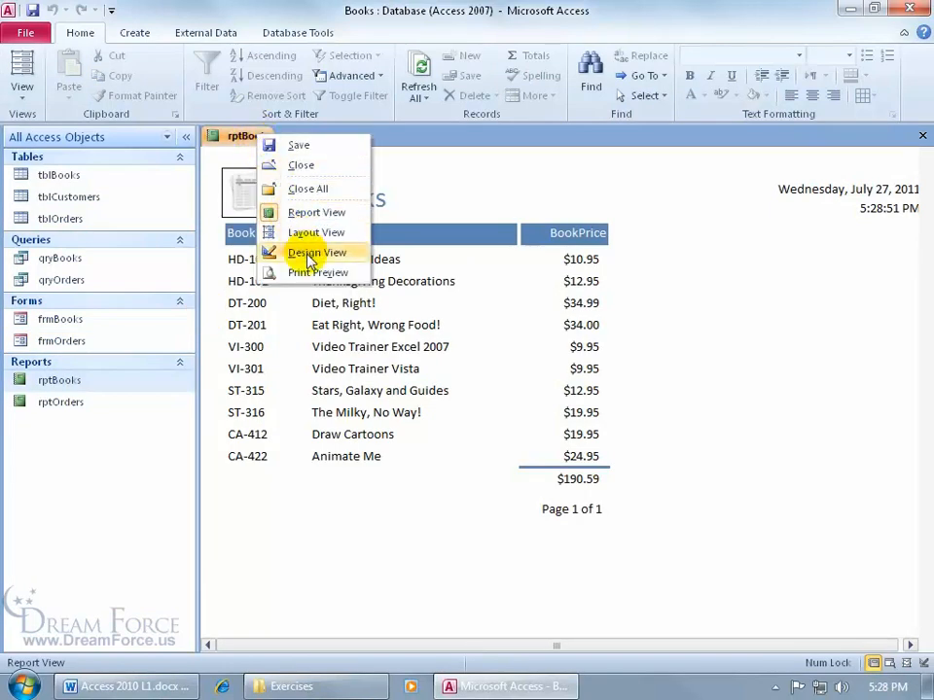
pyautogui.moveTo(467, 299)
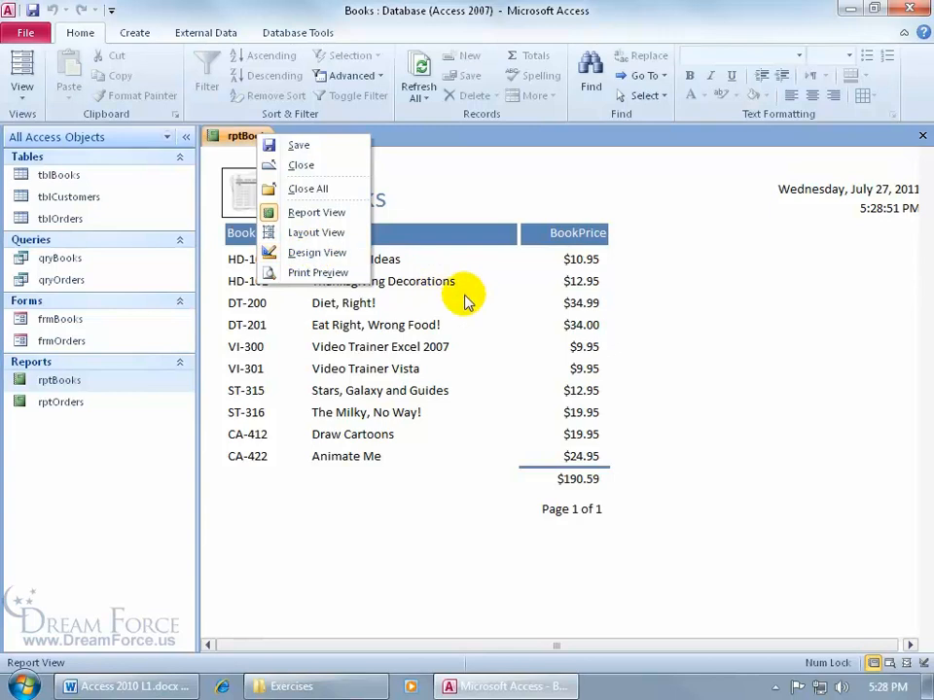
pyautogui.moveTo(315, 253)
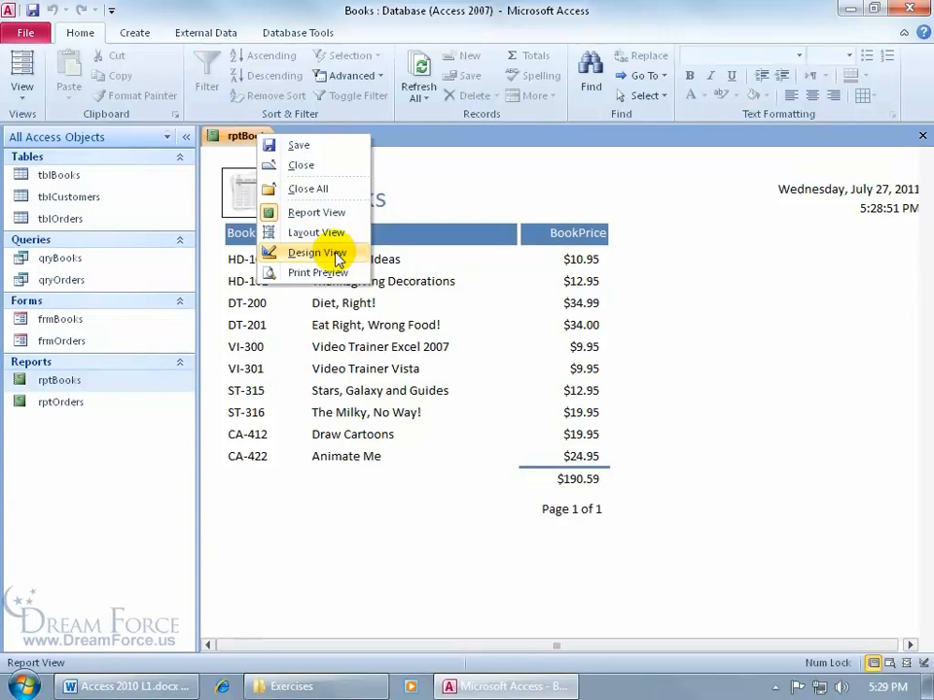
pyautogui.click(315, 253)
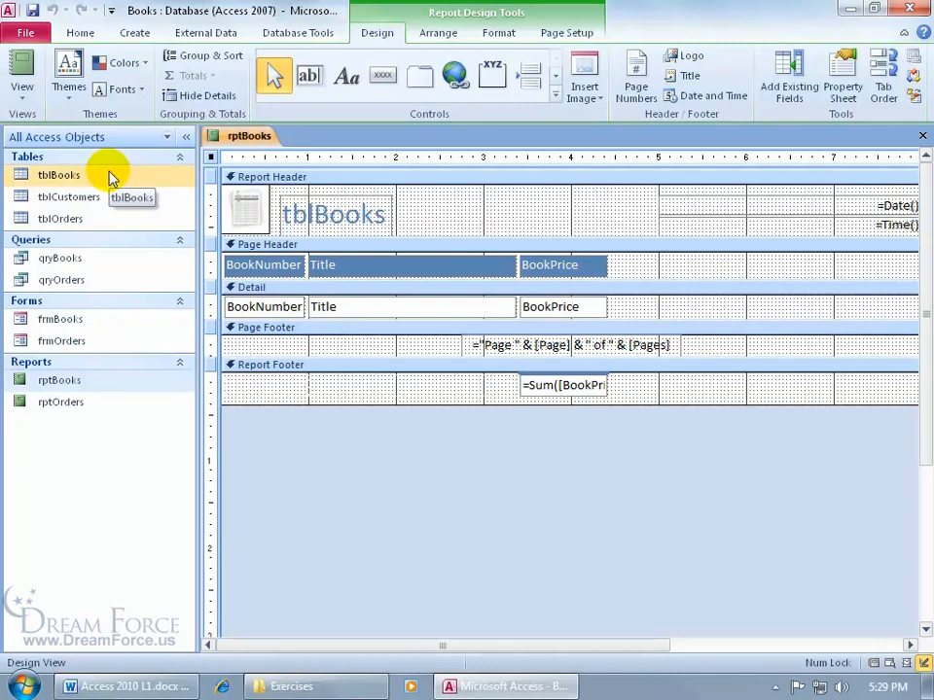
# Step: Show the Property Sheet and expand Record Source listing qryBooks, qryOrders, tblBooks, tblCustomers, tblOrders
pyautogui.click(842, 76)
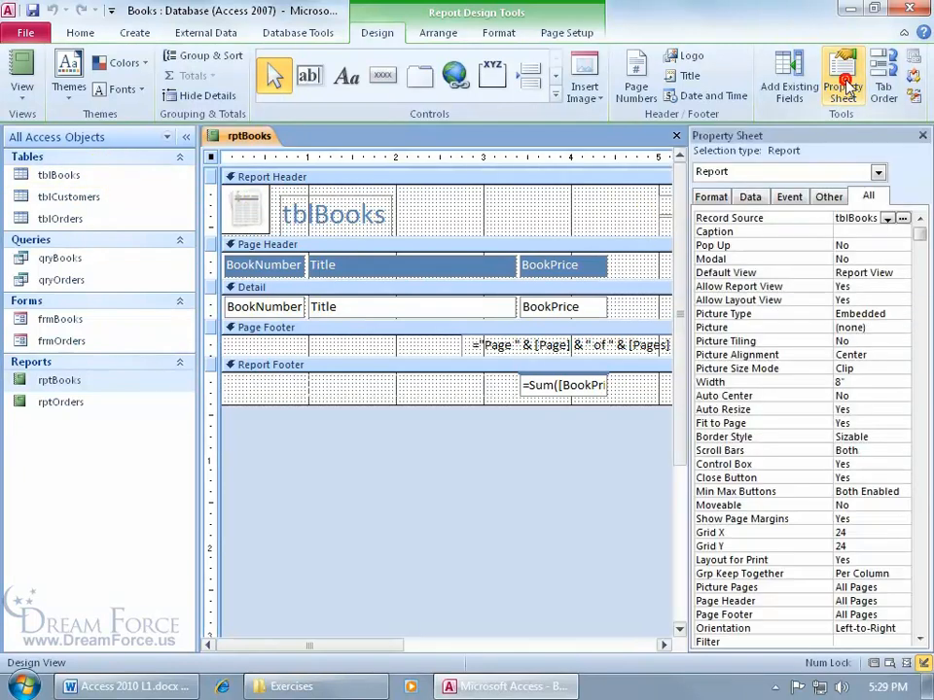
pyautogui.moveTo(763, 224)
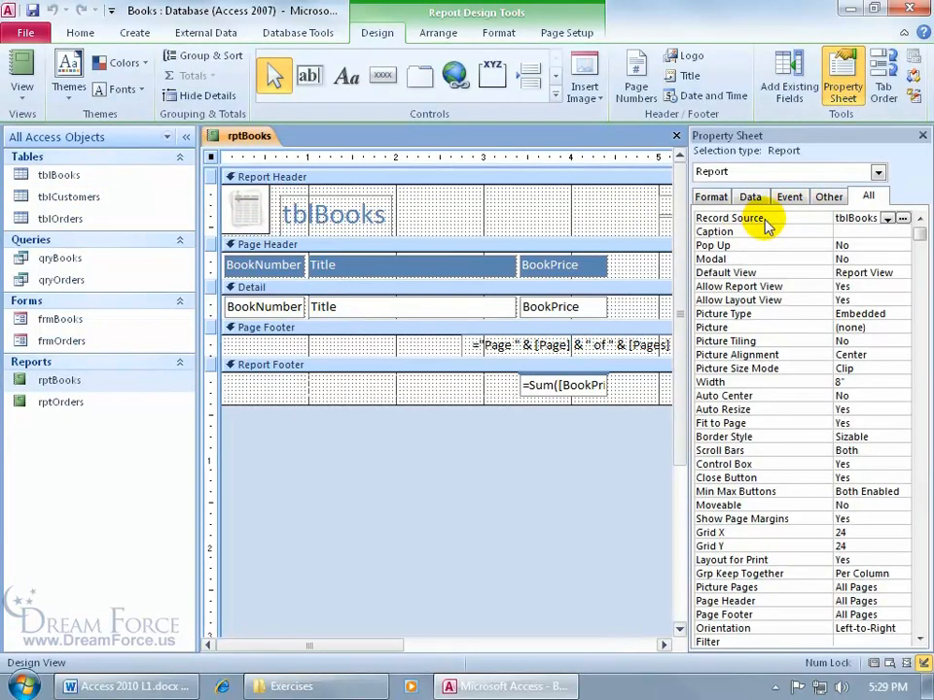
pyautogui.moveTo(805, 229)
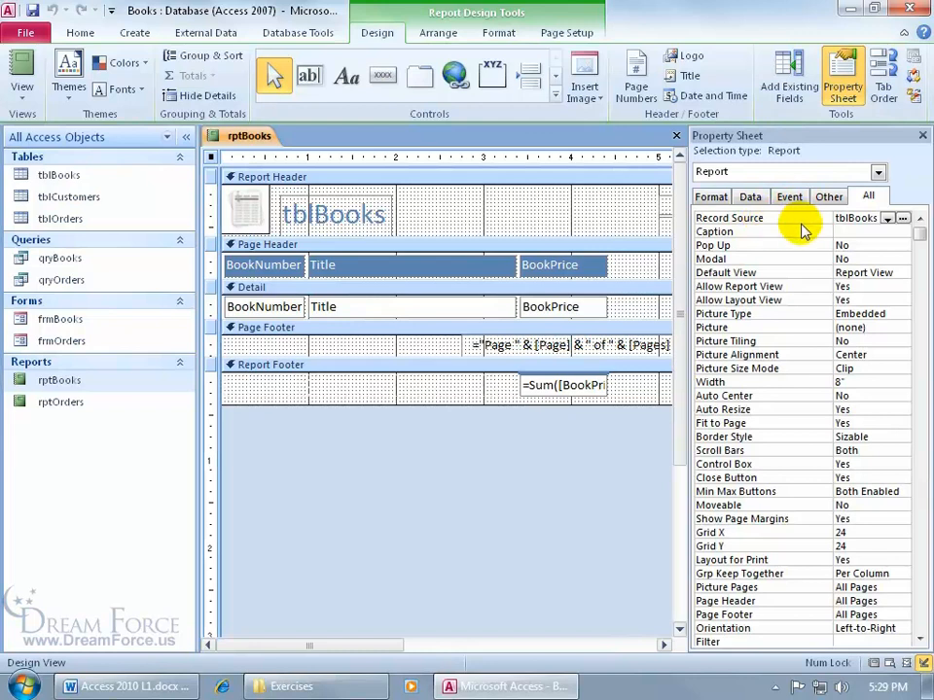
pyautogui.click(887, 218)
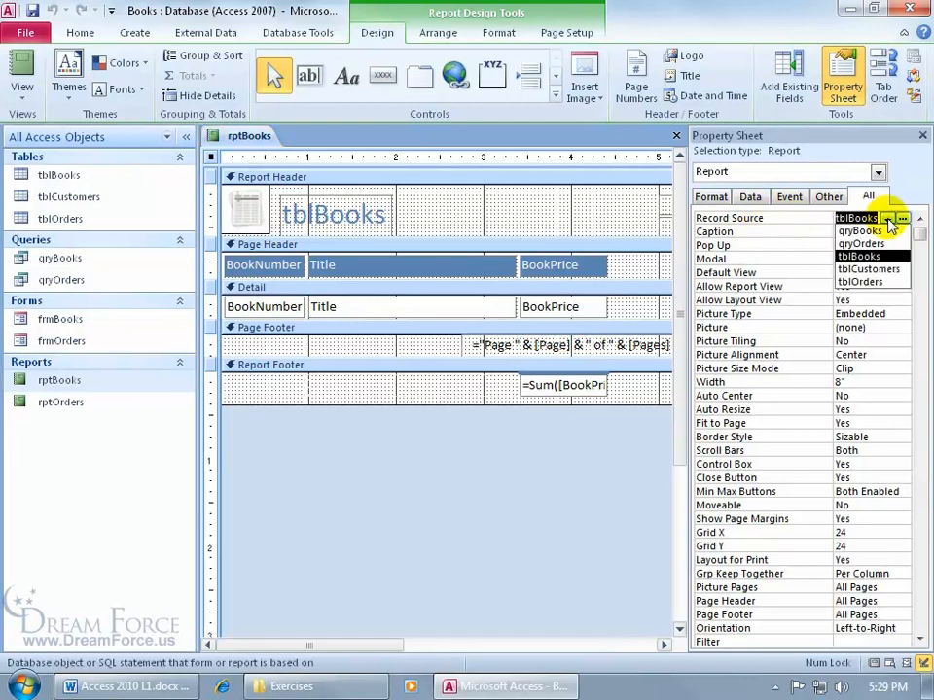